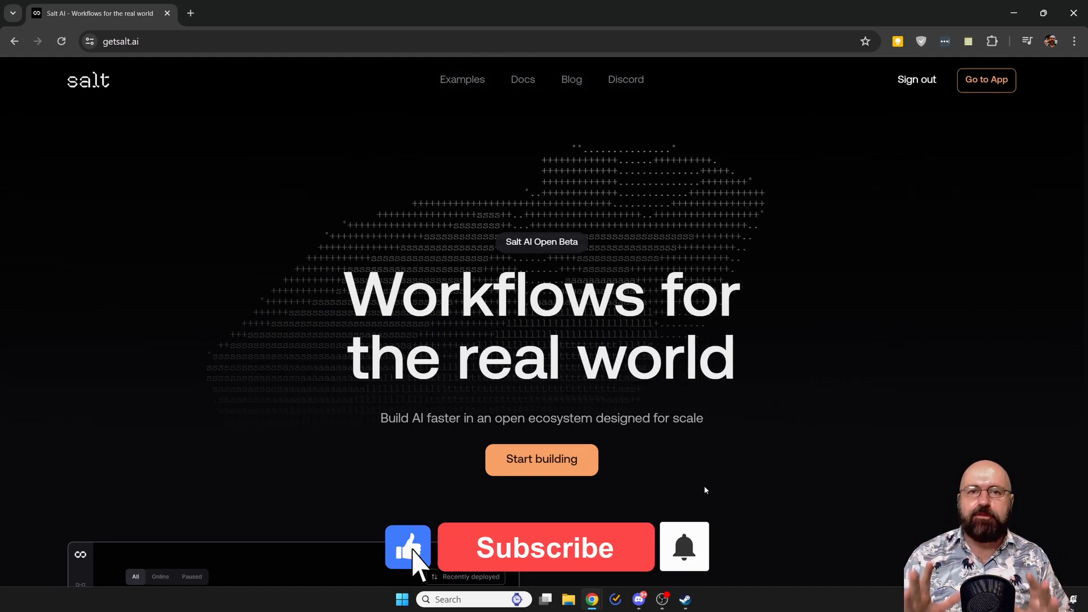
- Go from the Salt AI homepage into the app's Workflows dashboard via Start building
left_click(545, 548)
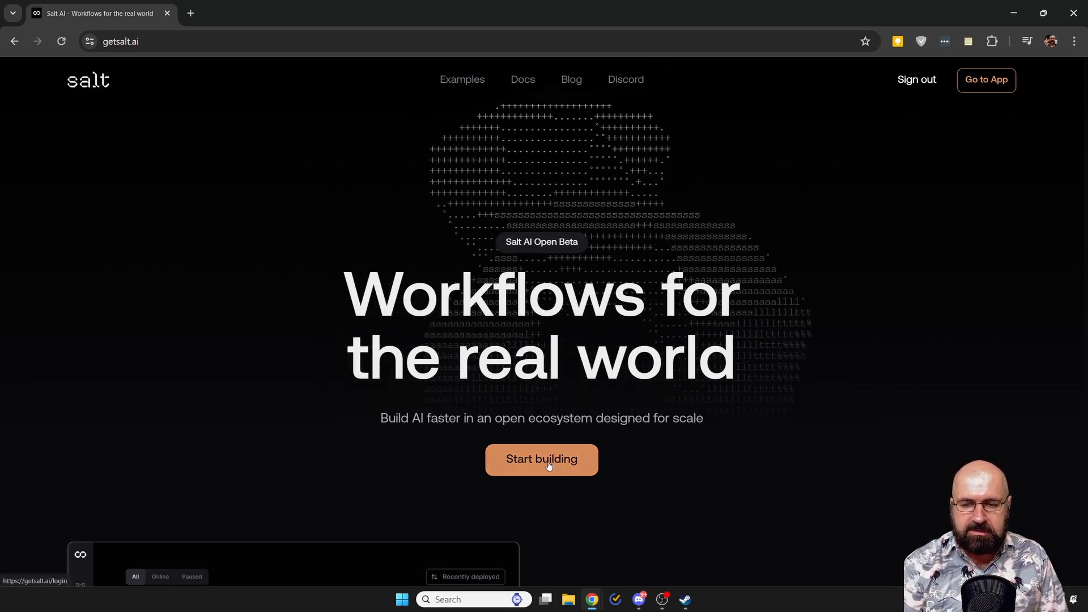
left_click(541, 458)
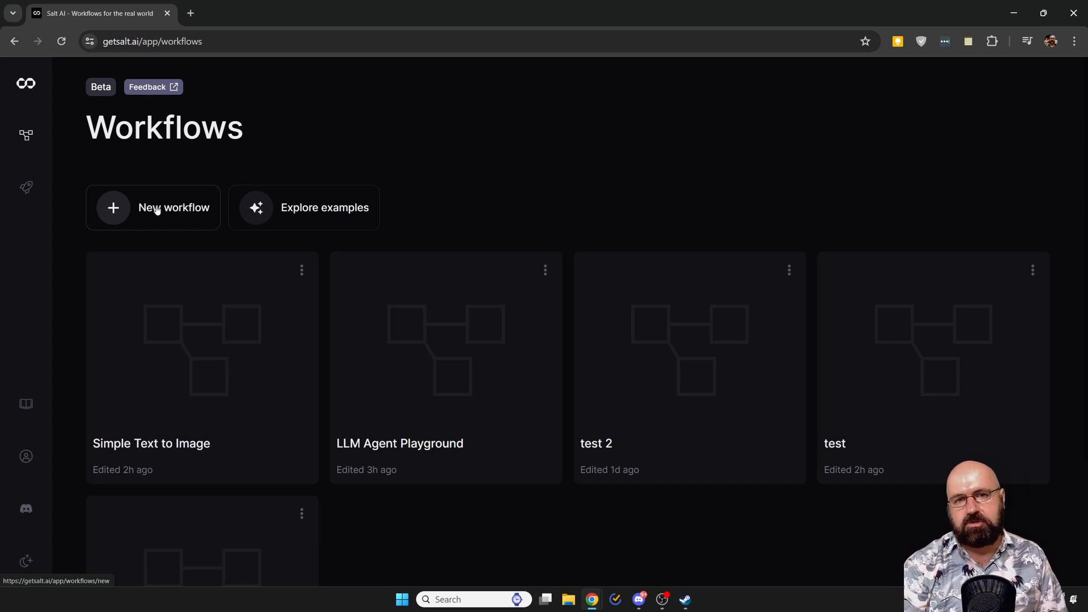
mouse_move(414, 180)
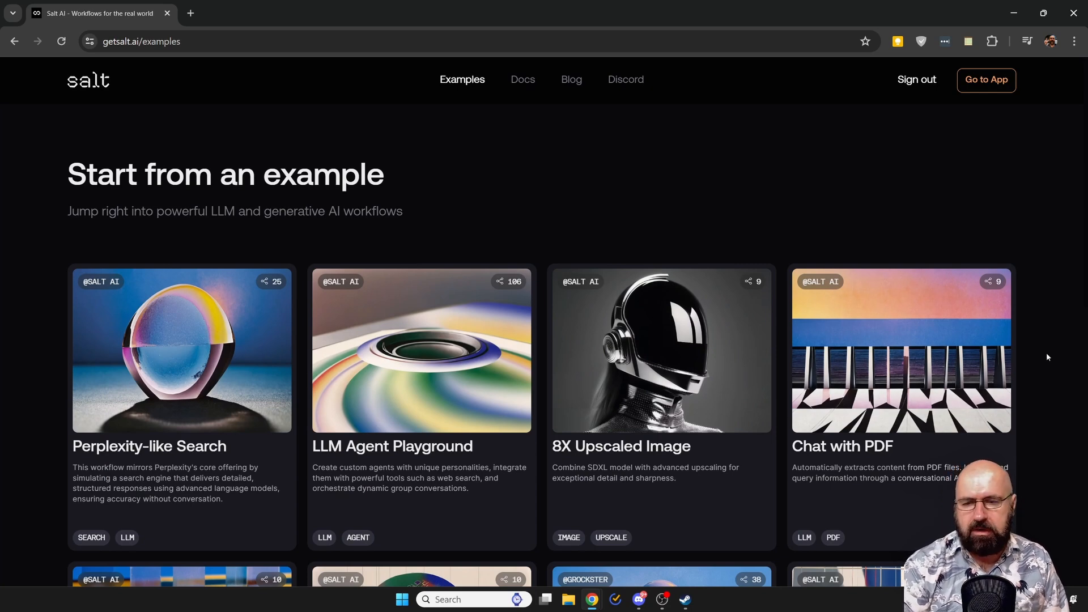
- Scroll through the Examples gallery of ready-made workflows like Chat with PDF and Comic Strip Creator
scroll("down", 3)
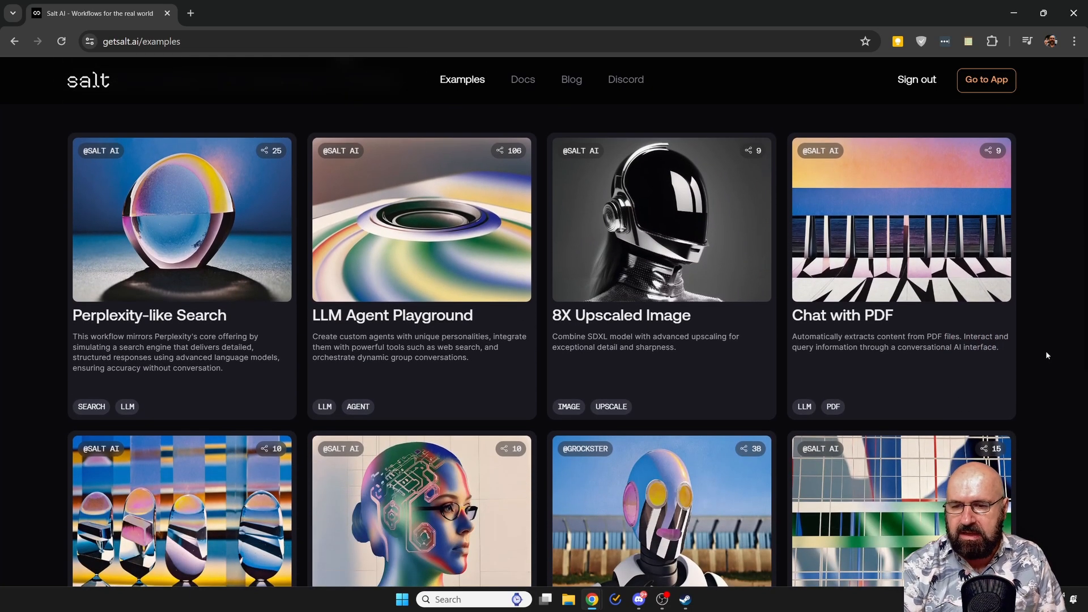
mouse_move(182, 218)
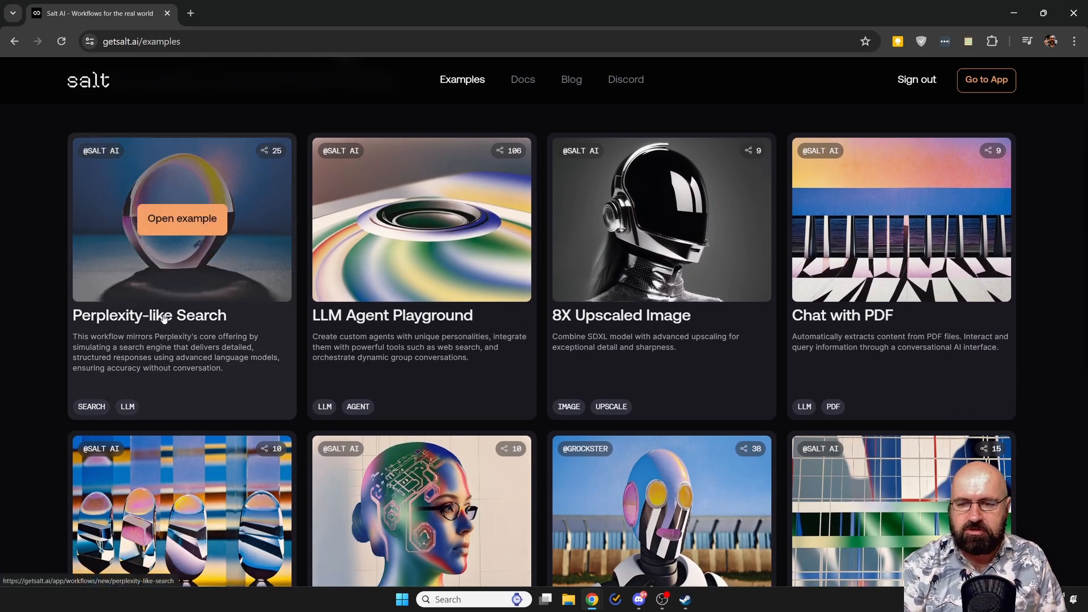
mouse_move(421, 333)
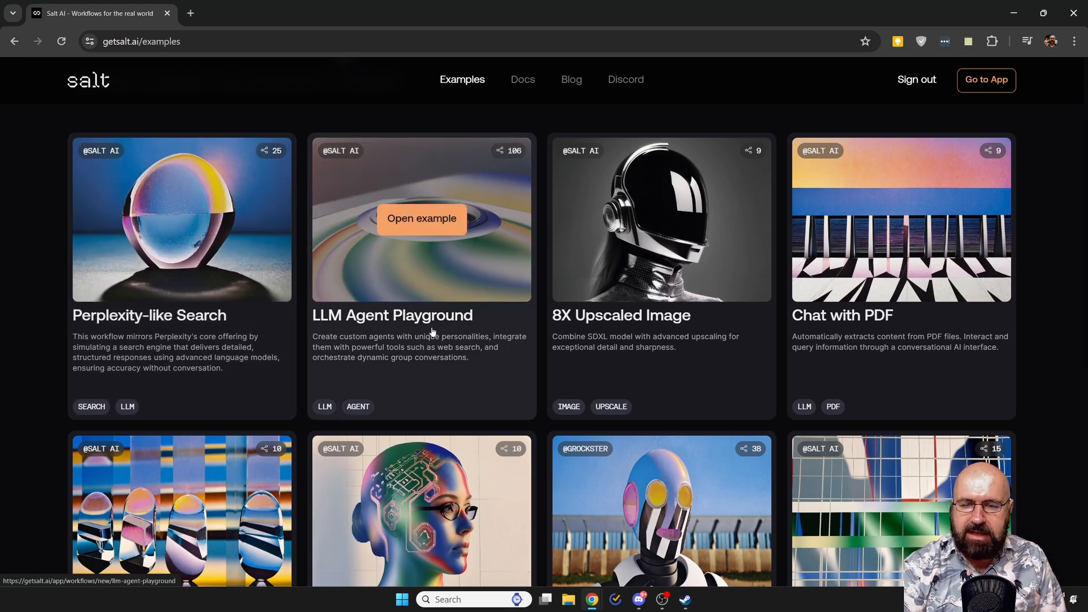
mouse_move(526, 369)
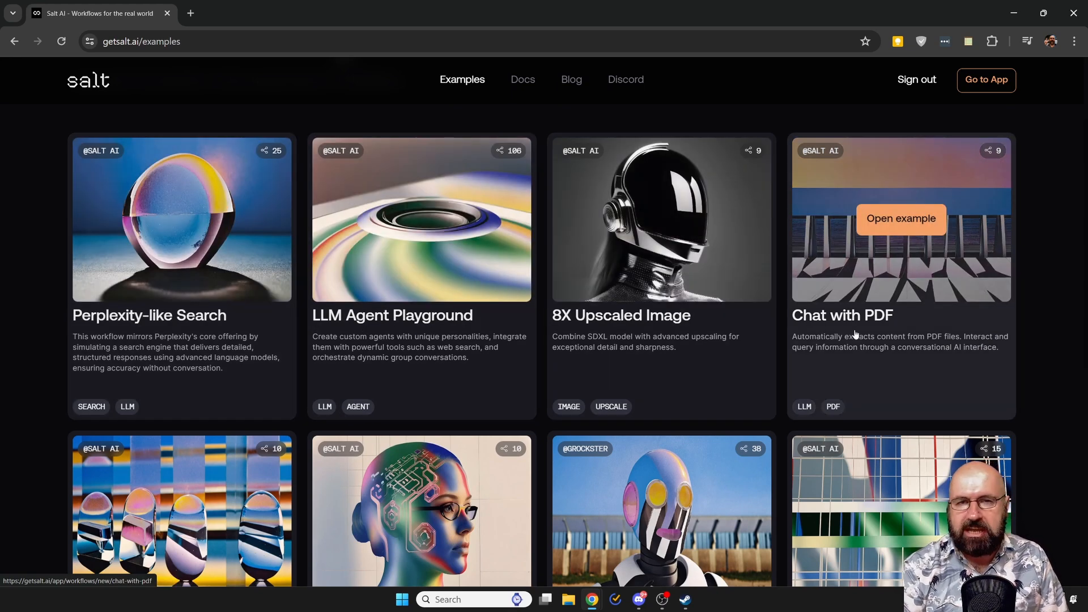
mouse_move(1055, 380)
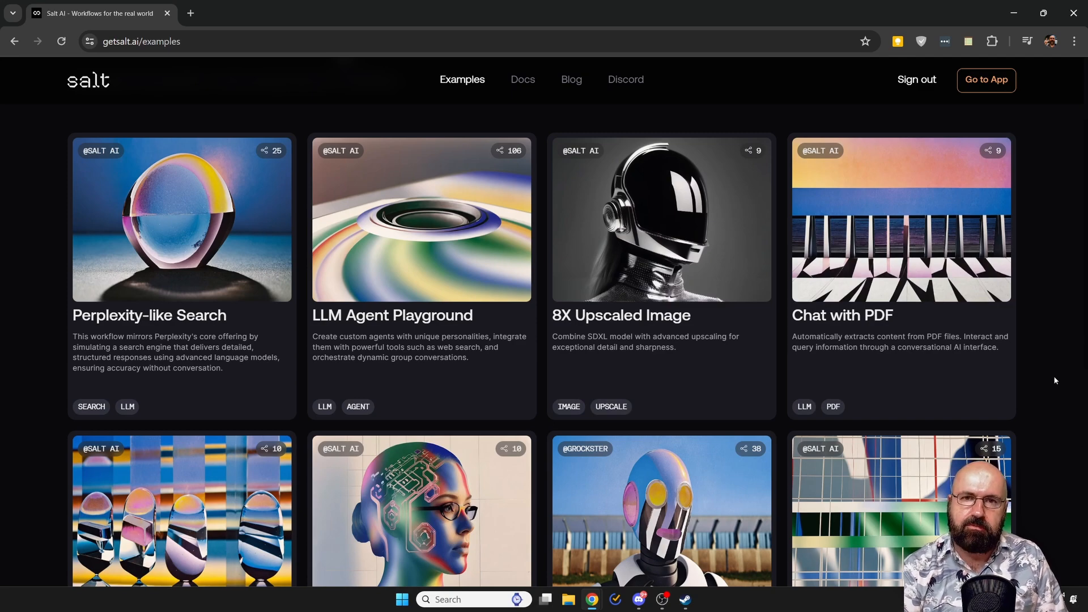
scroll("down", 3)
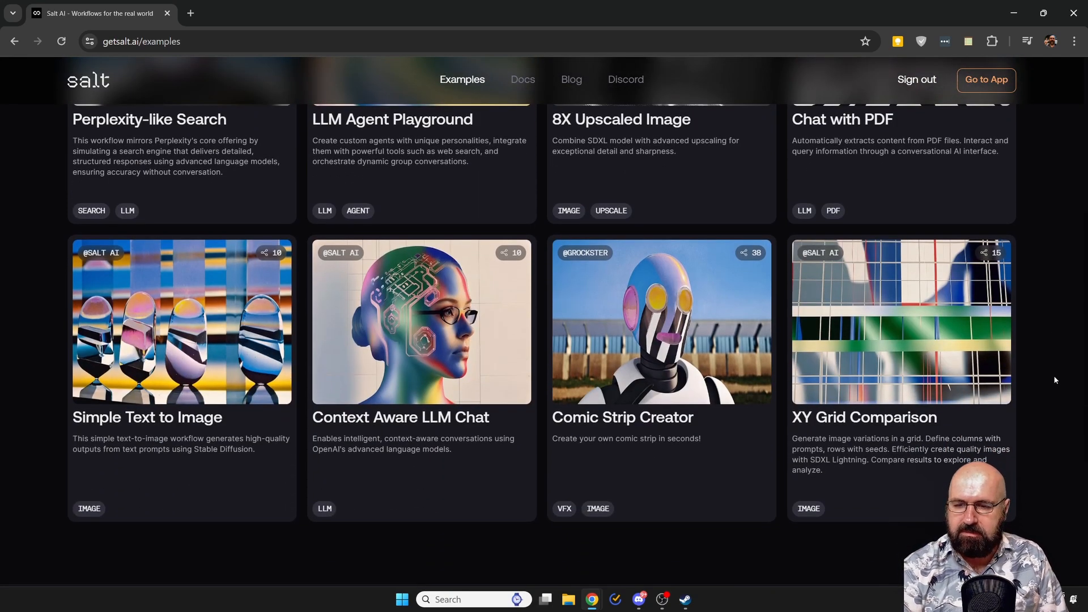
mouse_move(139, 427)
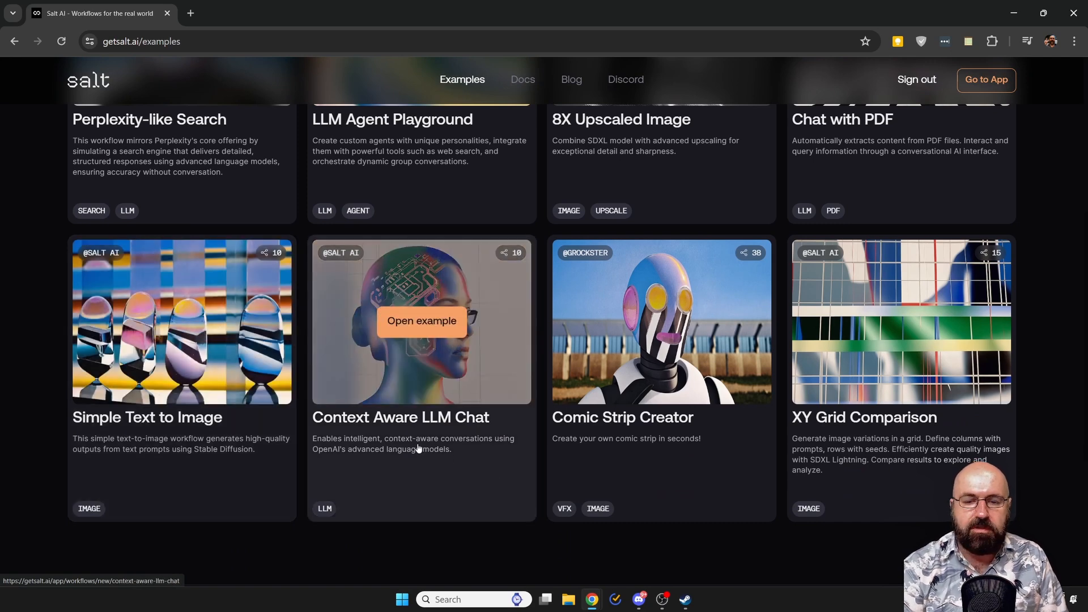
mouse_move(495, 472)
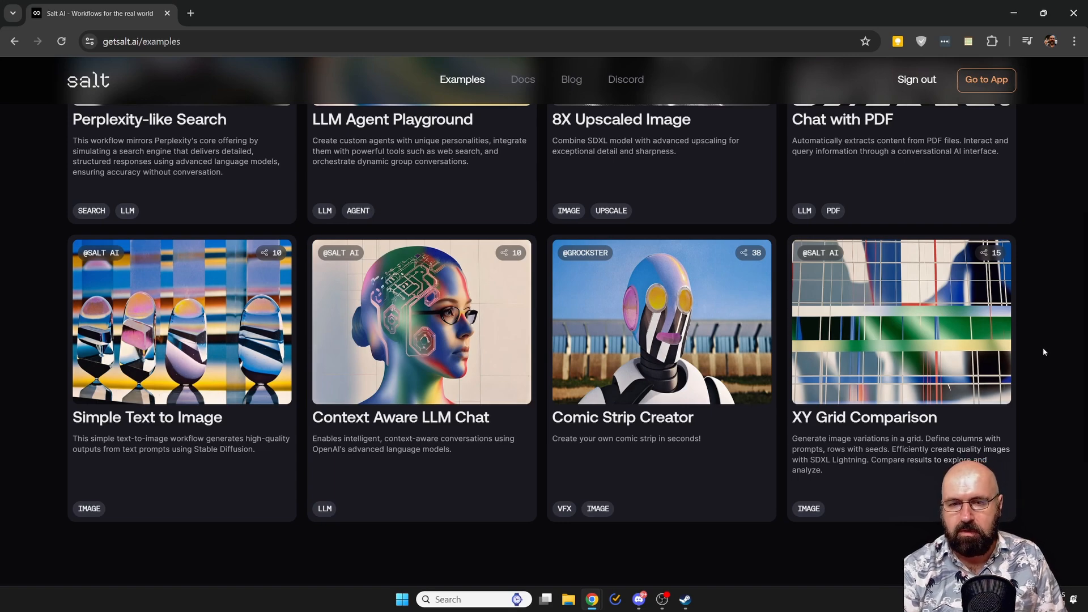
scroll("up", 3)
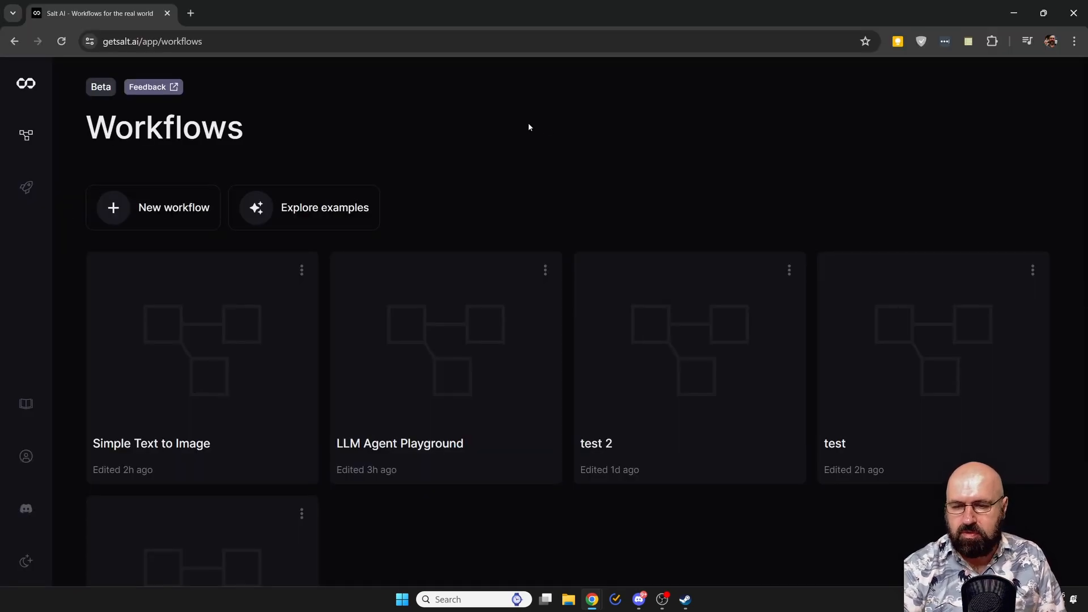
mouse_move(195, 375)
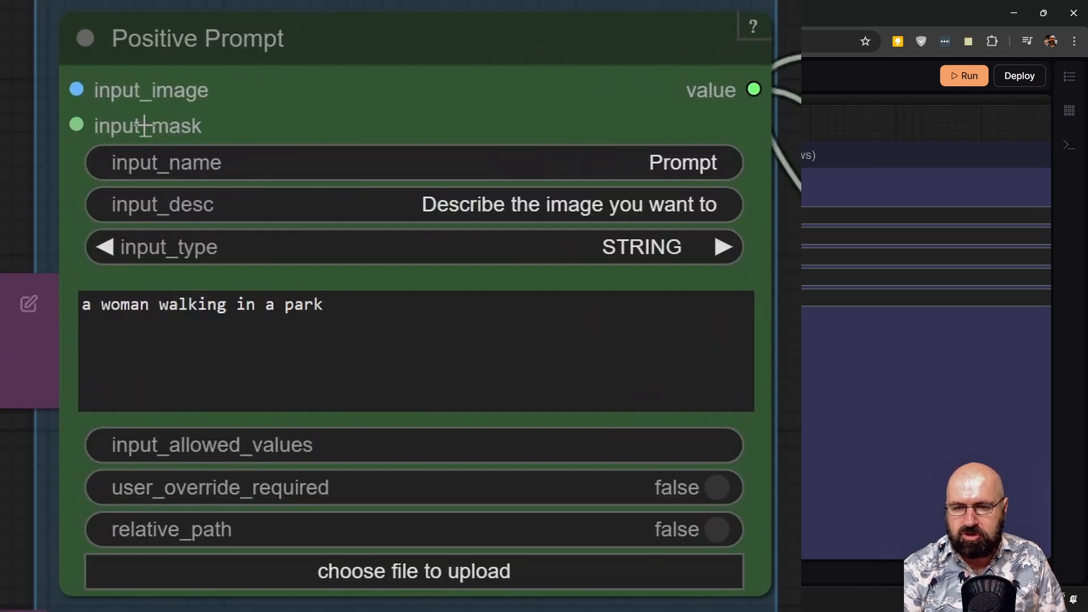
mouse_move(135, 213)
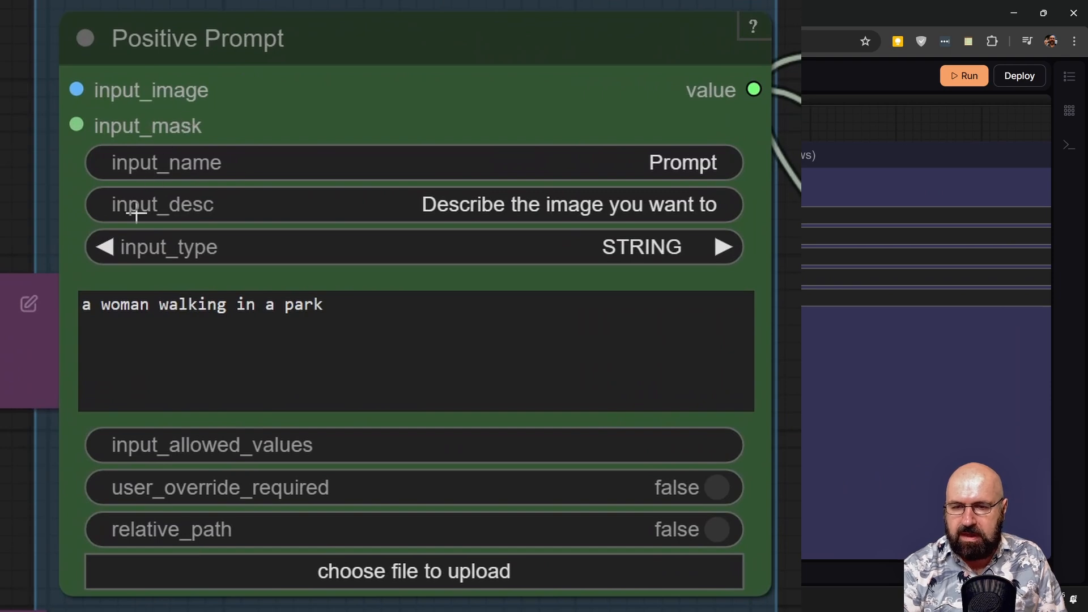
mouse_move(161, 260)
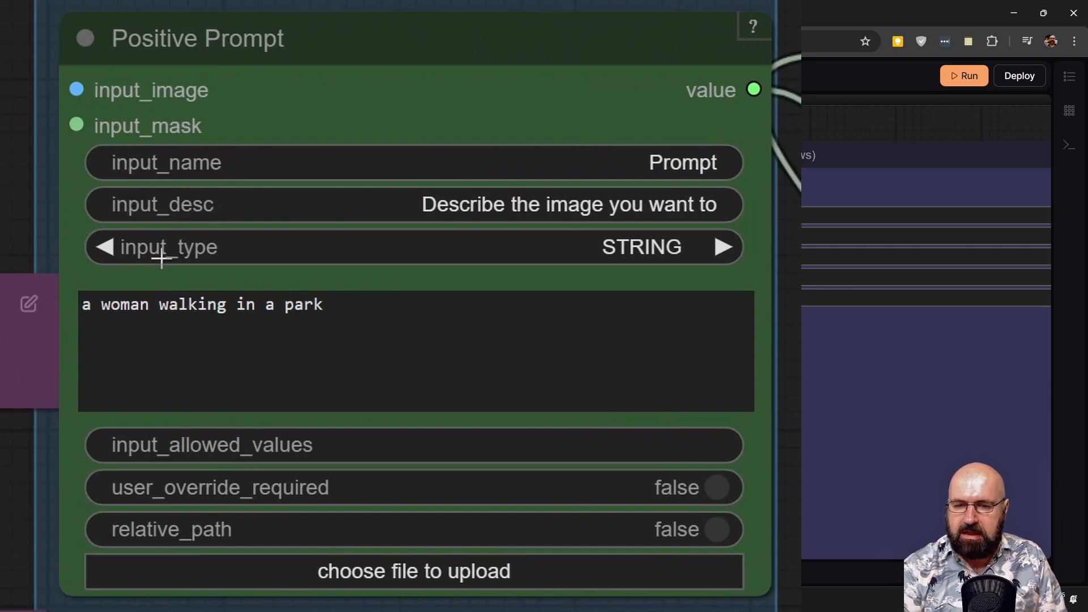
mouse_move(247, 201)
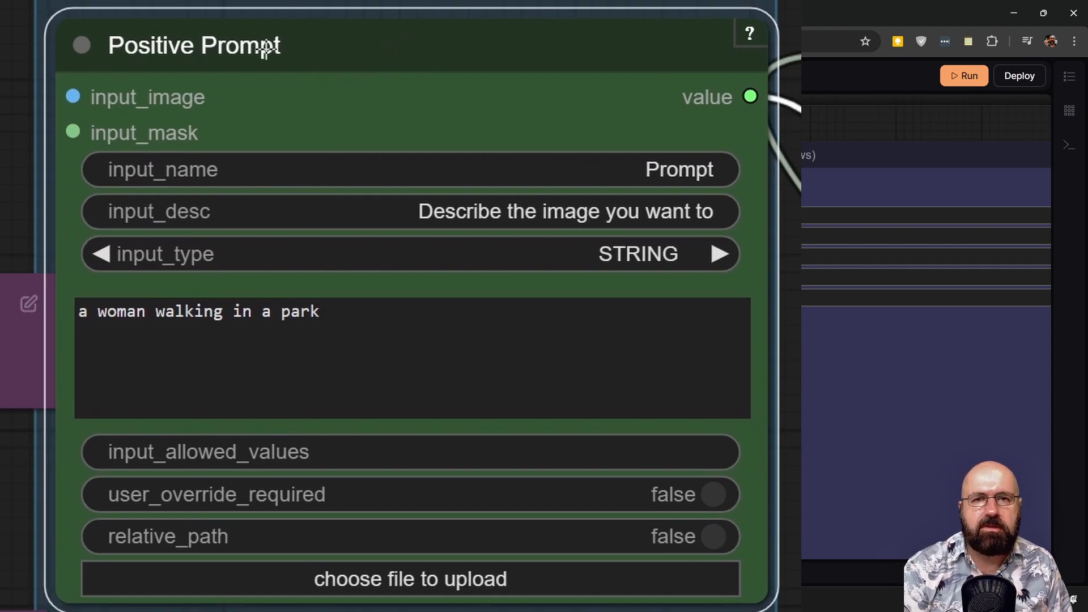
mouse_move(607, 254)
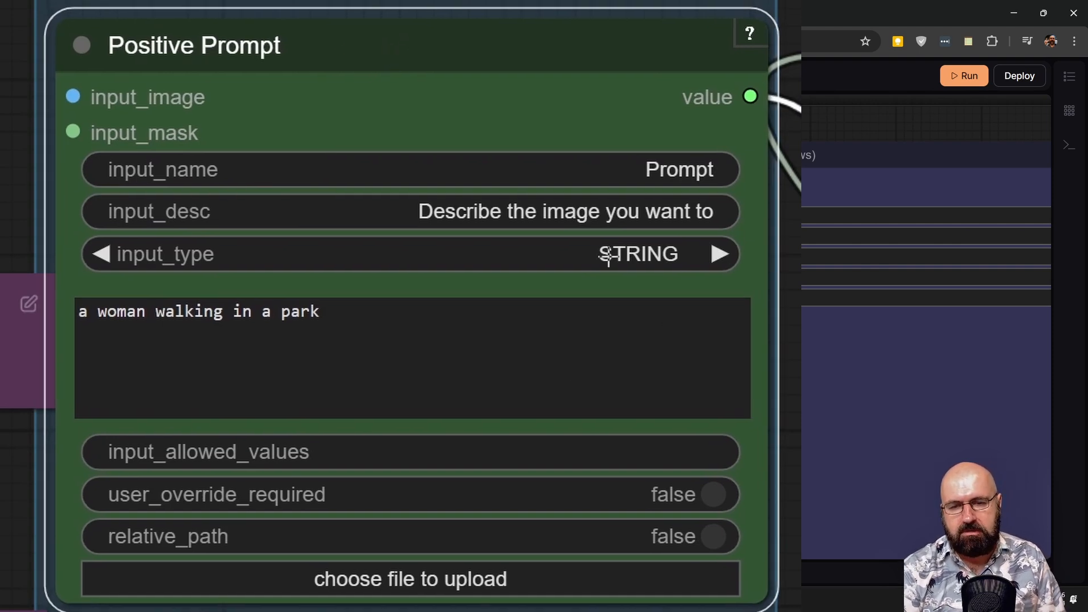
left_click(637, 254)
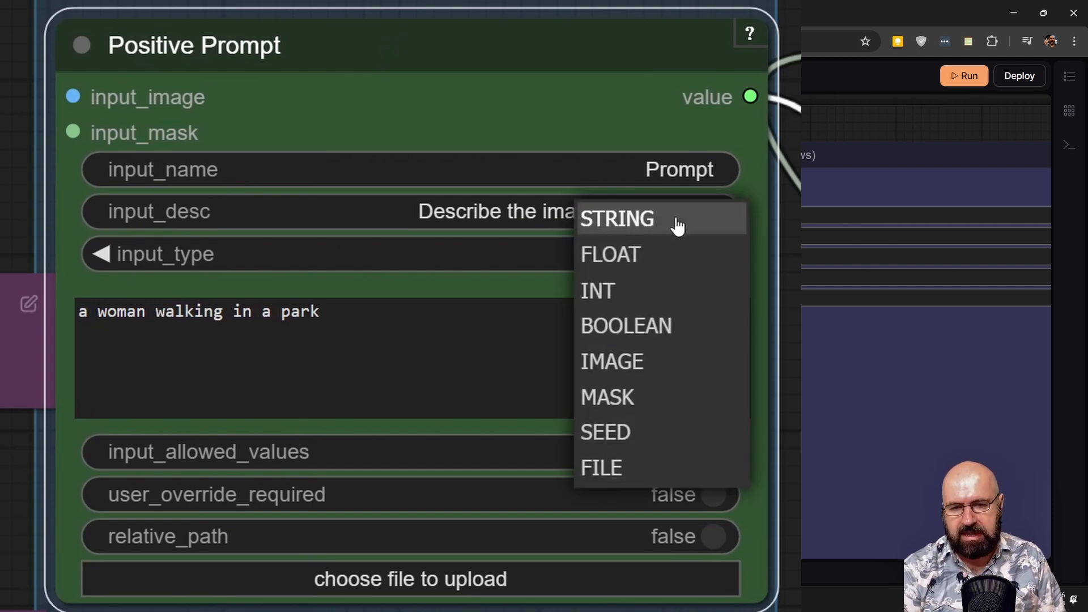
mouse_move(684, 260)
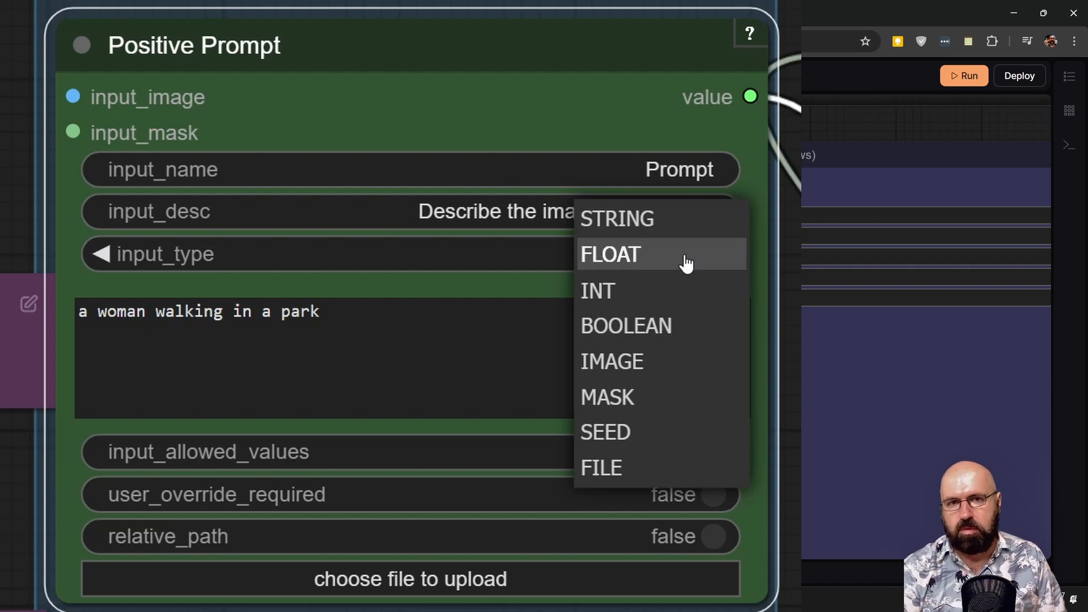
mouse_move(659, 290)
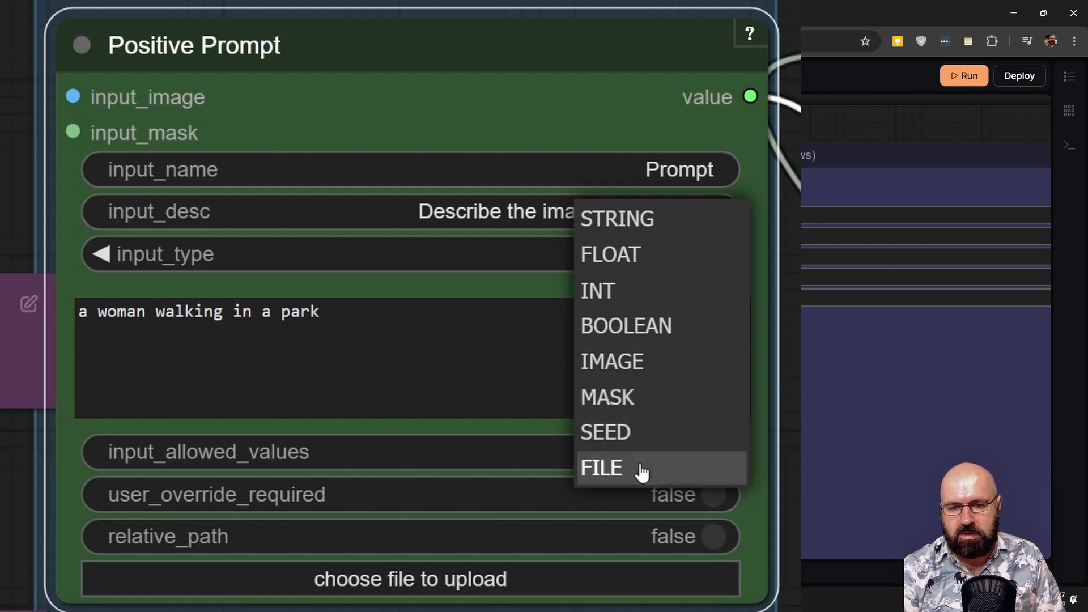
left_click(615, 218)
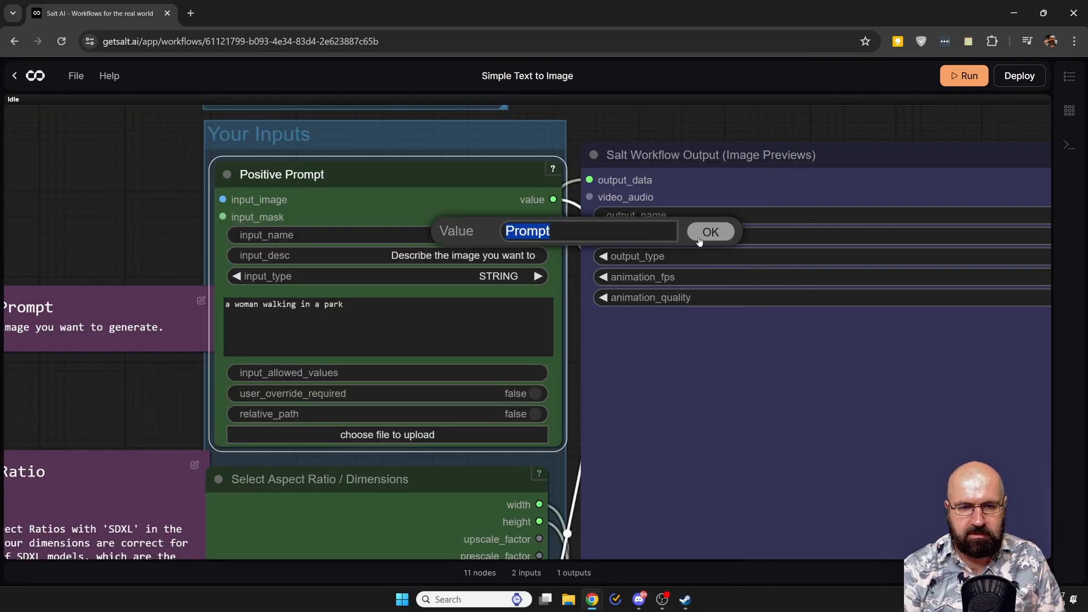
left_click(709, 232)
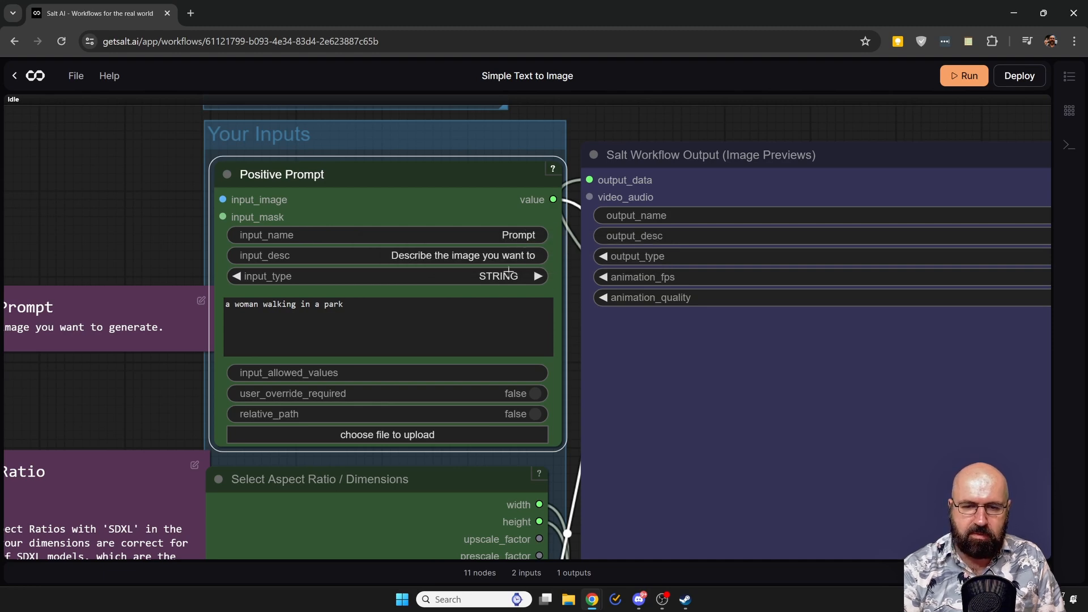
left_click(387, 327)
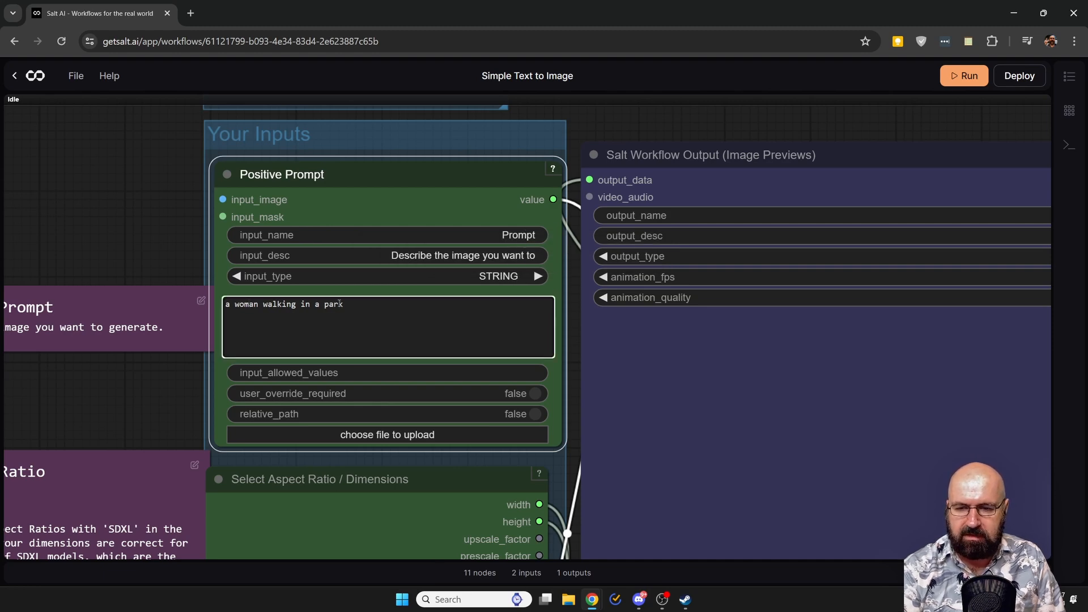
left_click_drag(385, 174, 342, 216)
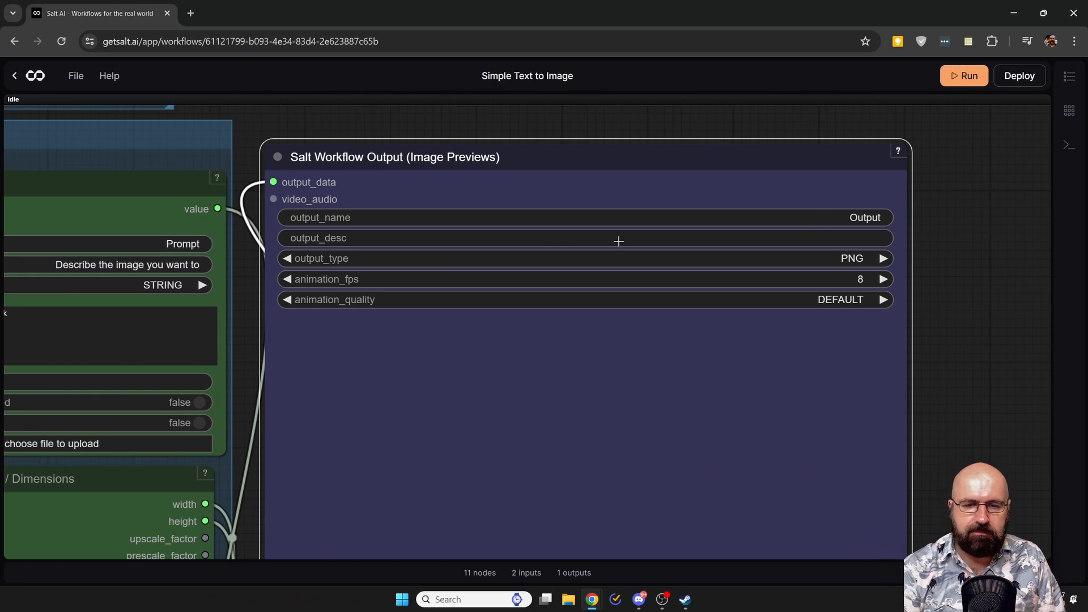
left_click(851, 259)
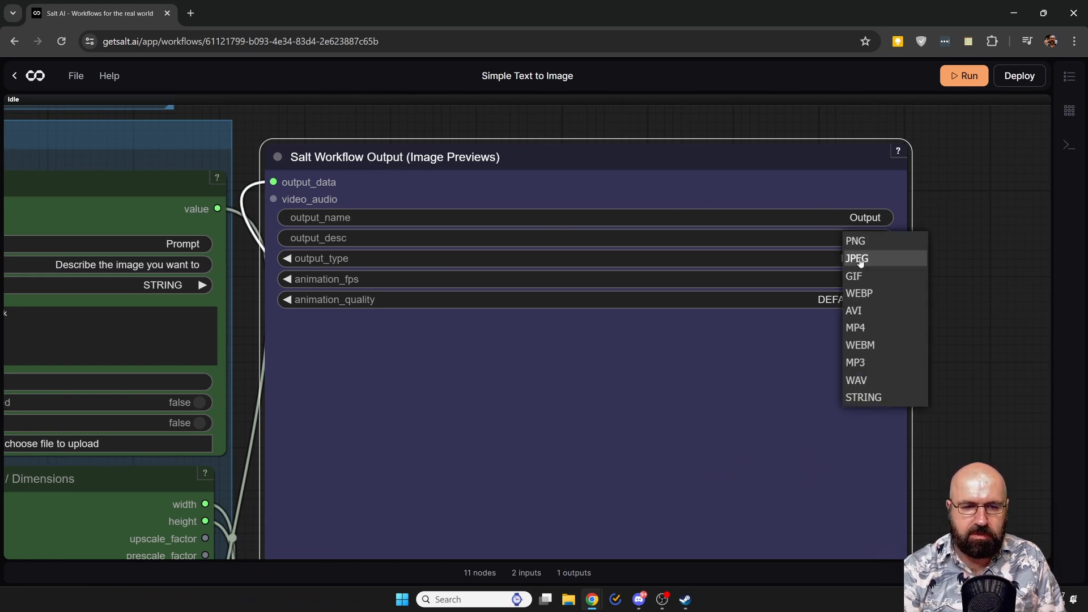
mouse_move(866, 267)
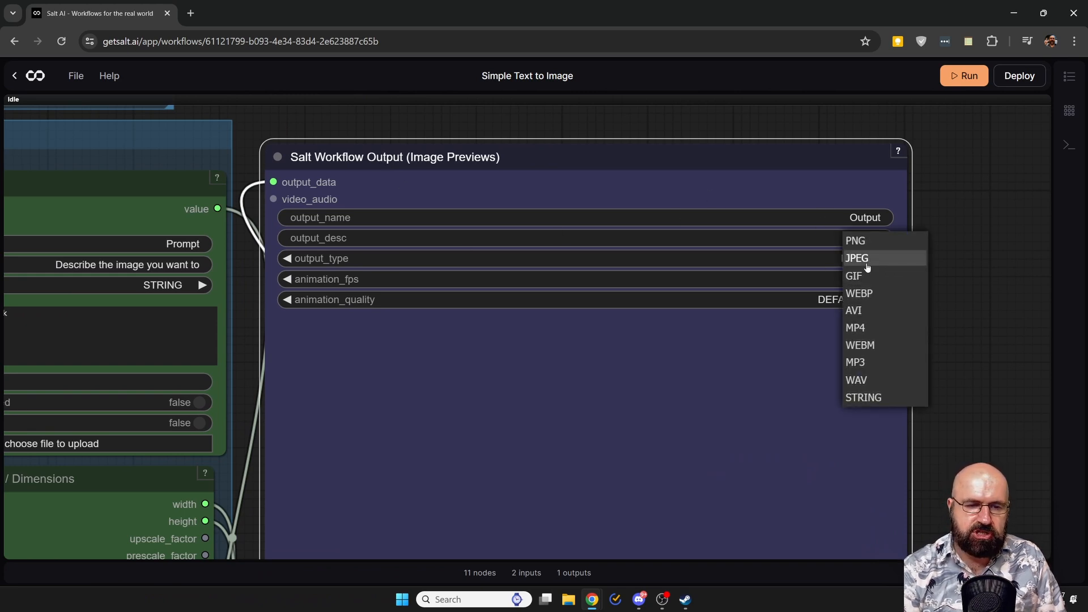
mouse_move(869, 293)
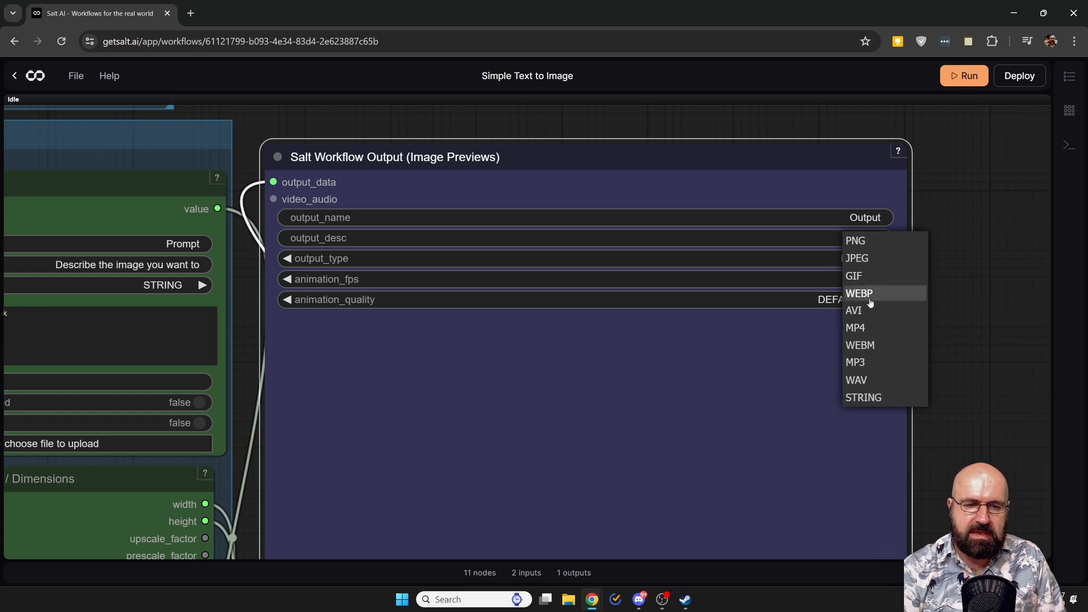
mouse_move(855, 327)
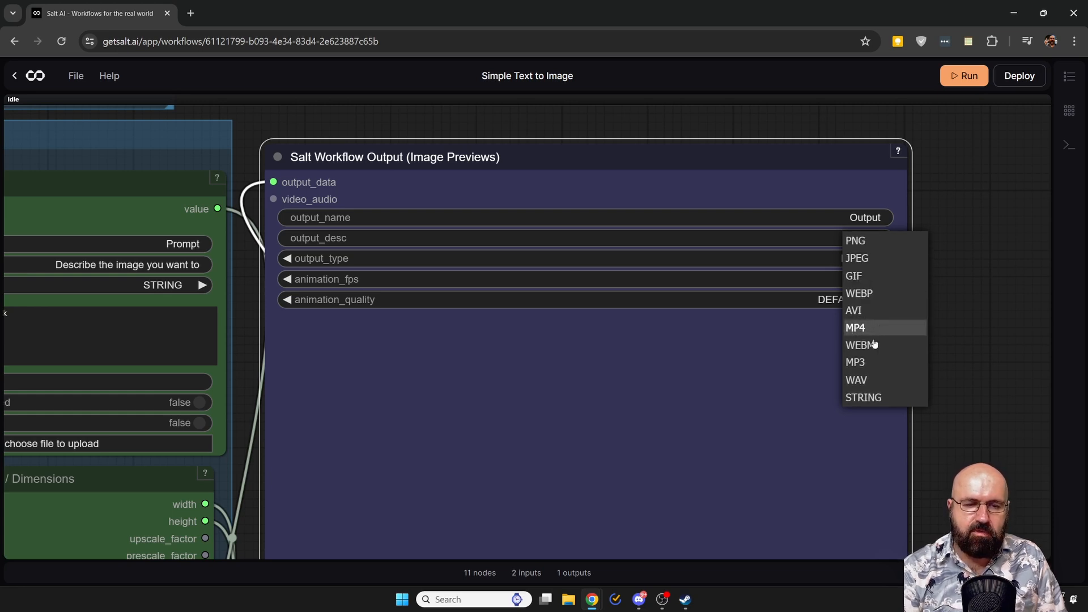
mouse_move(865, 374)
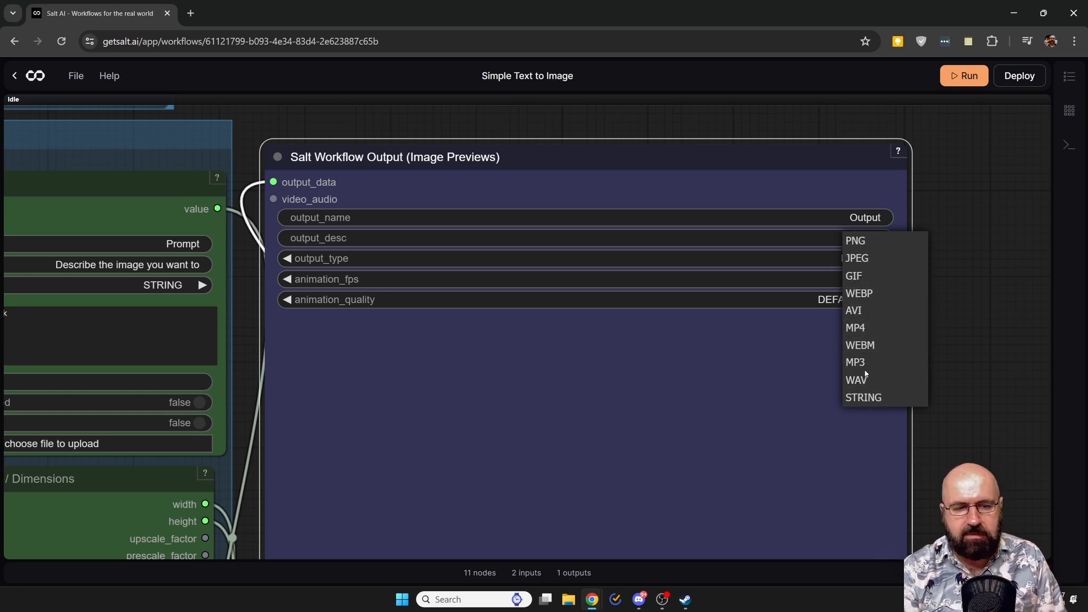
mouse_move(856, 380)
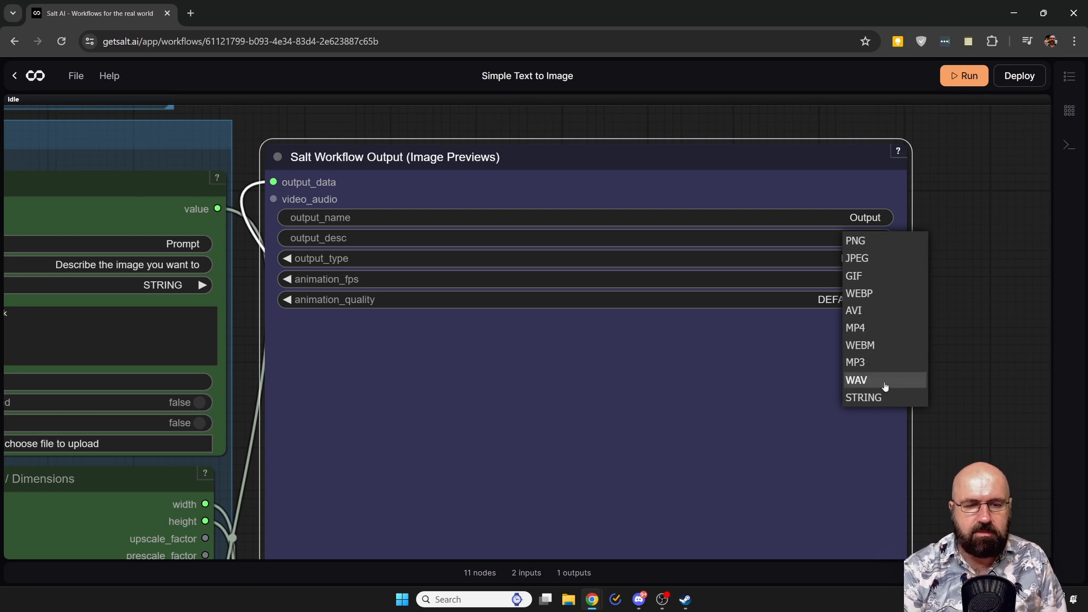
mouse_move(863, 397)
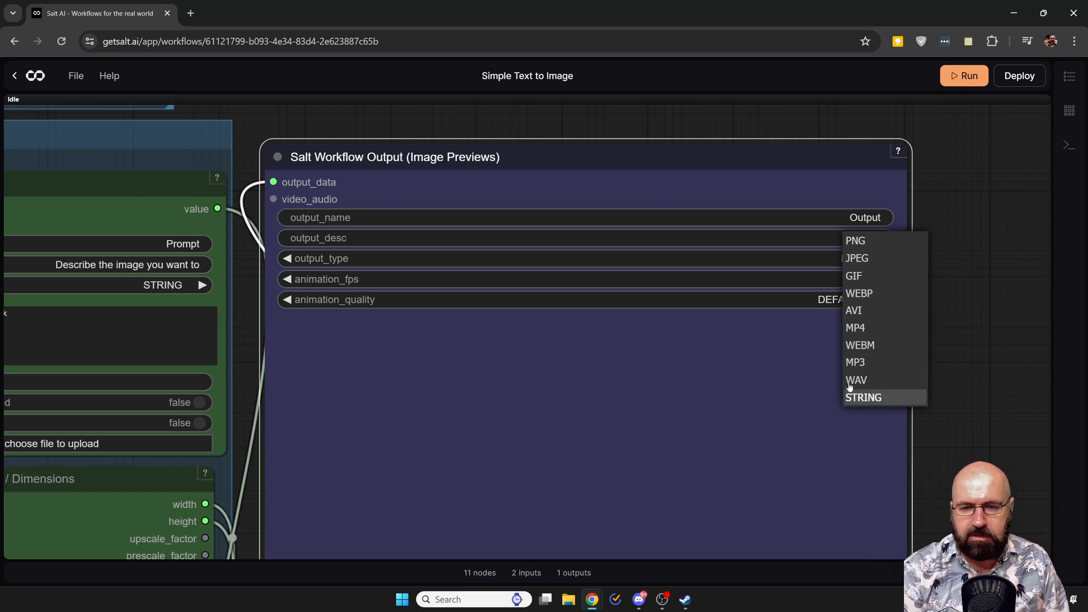
left_click(855, 241)
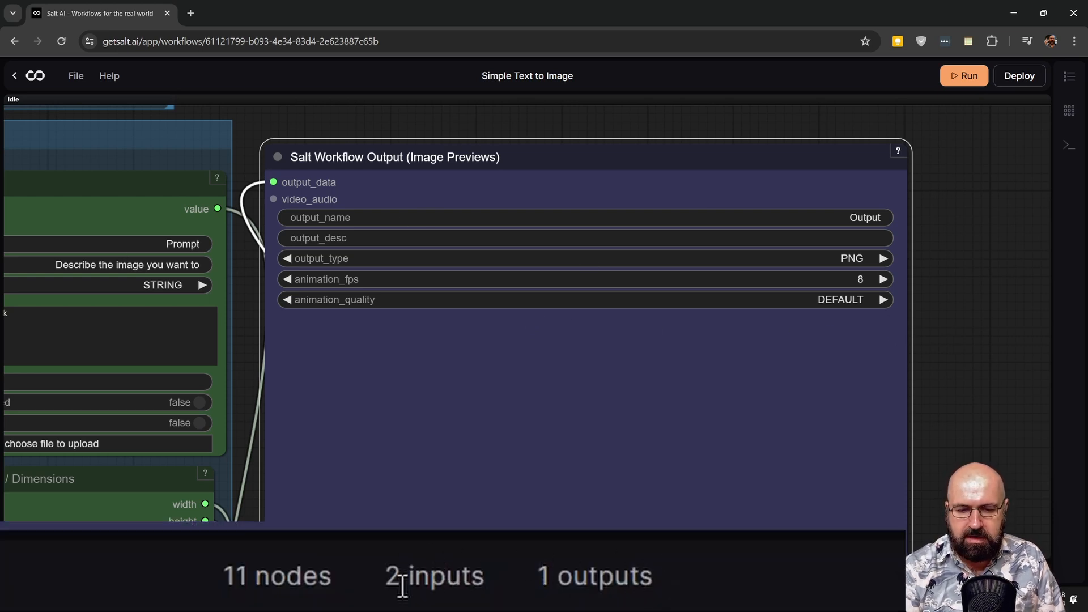
mouse_move(488, 583)
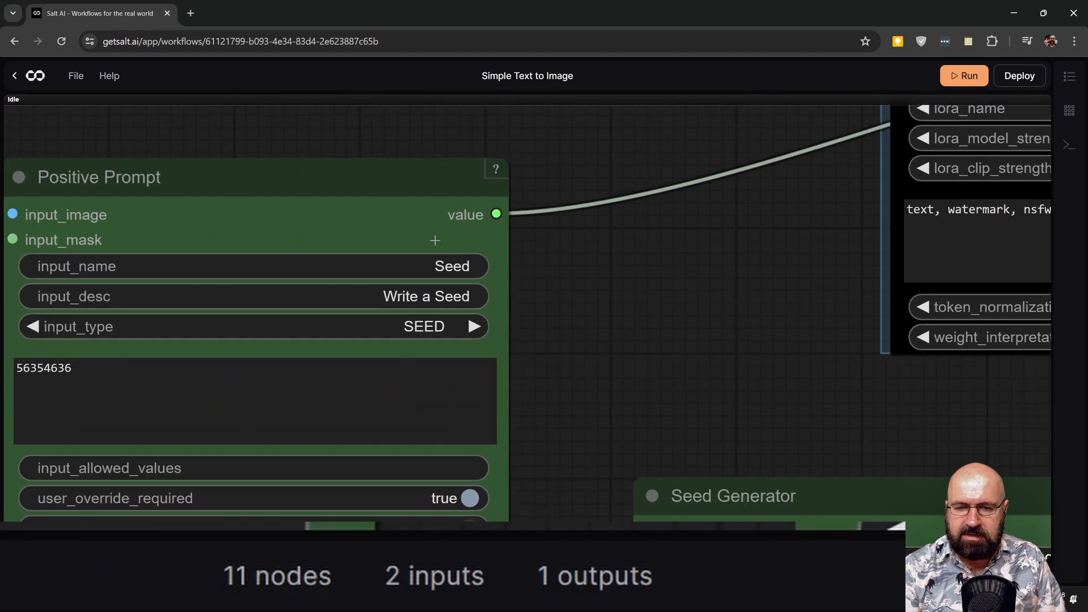
mouse_move(435, 240)
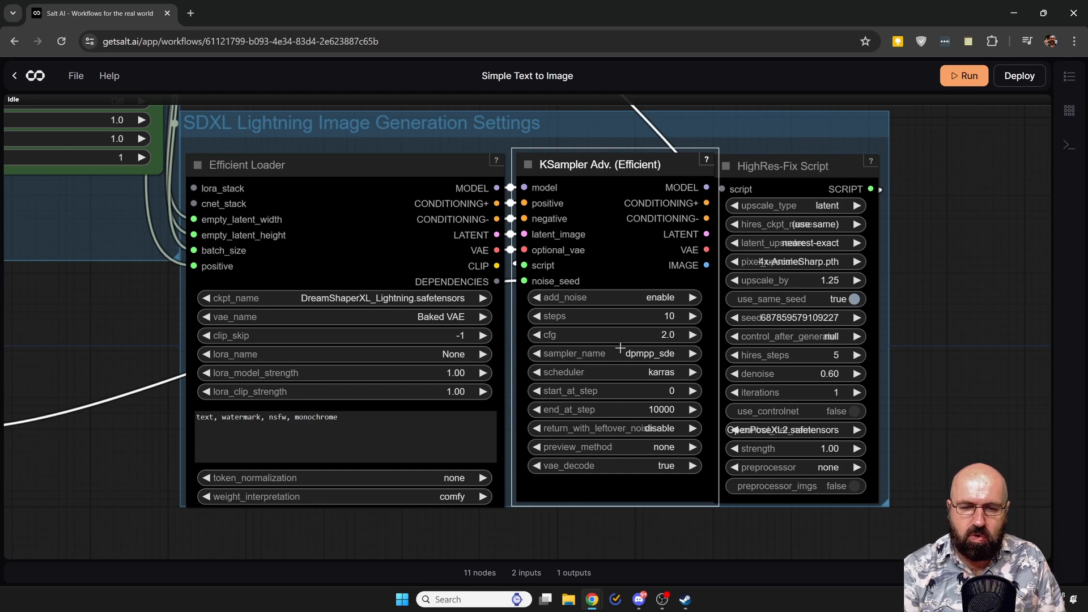
mouse_move(619, 449)
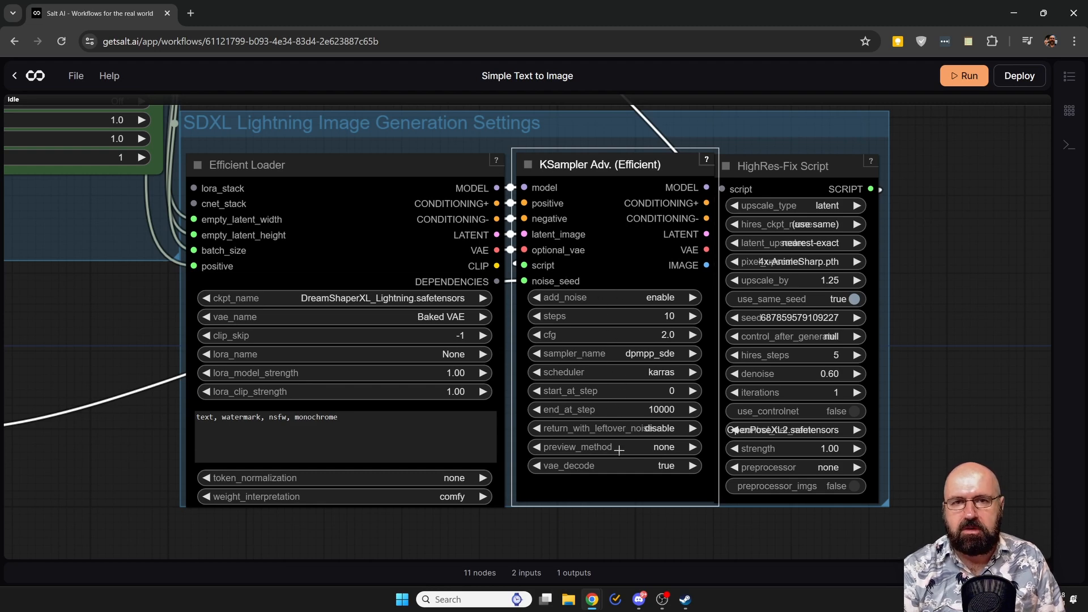
mouse_move(624, 268)
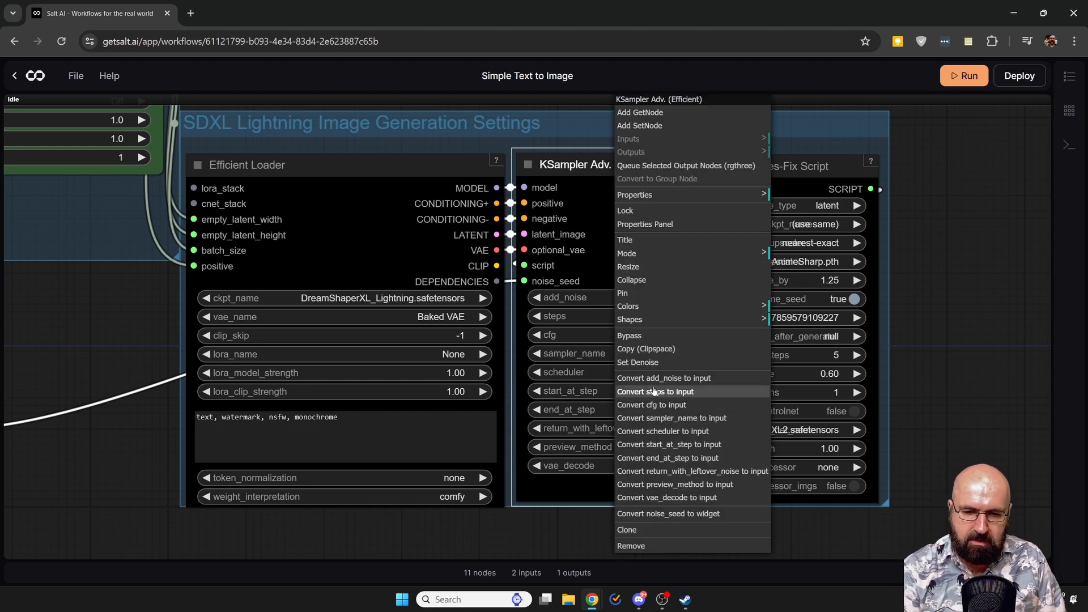
mouse_move(668, 405)
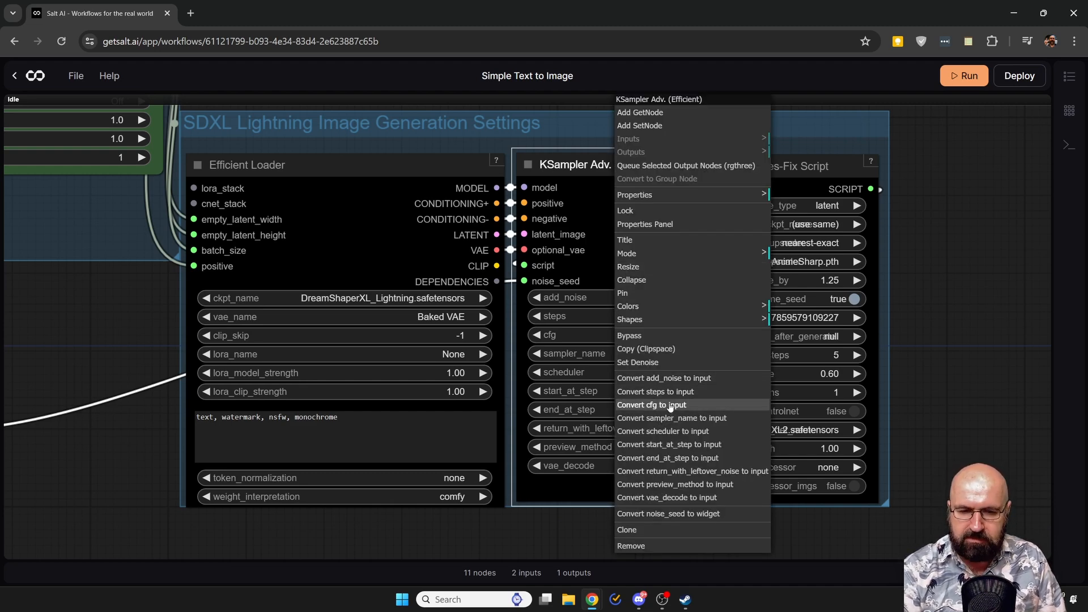
mouse_move(532, 257)
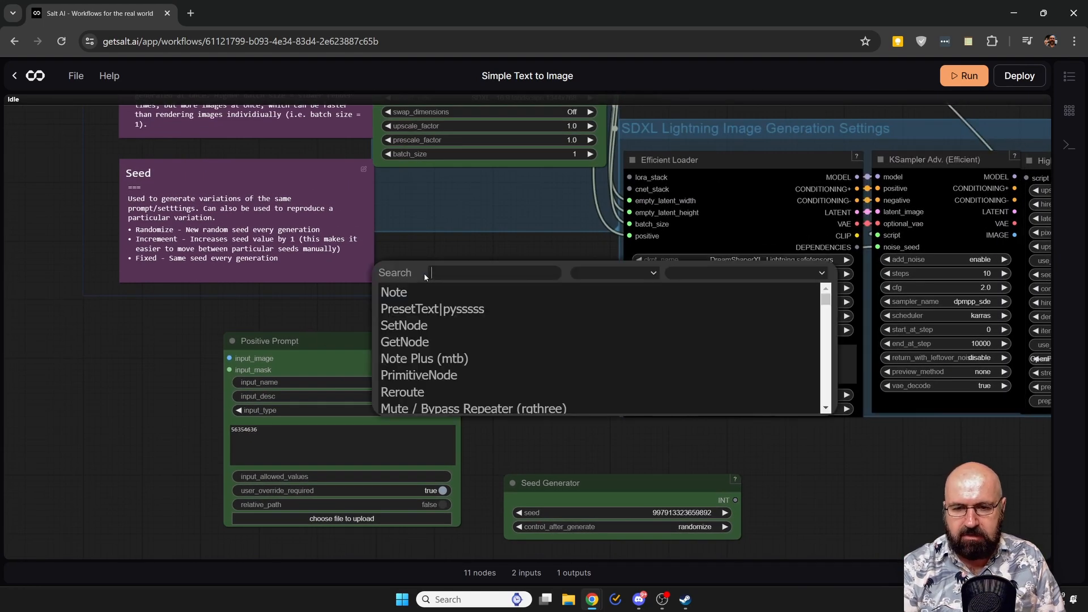
type("saltin")
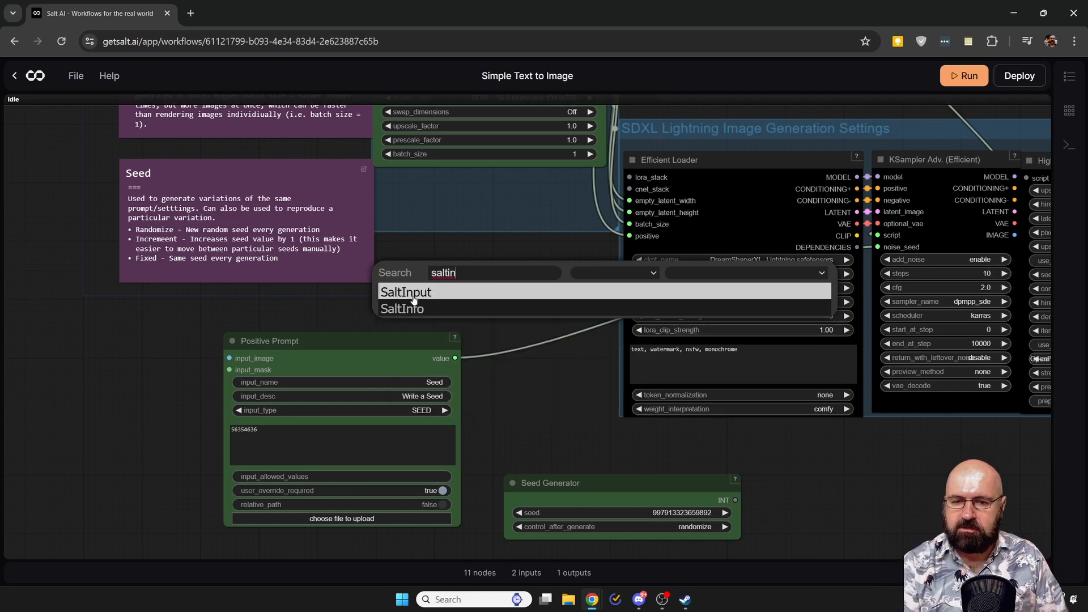
left_click(405, 291)
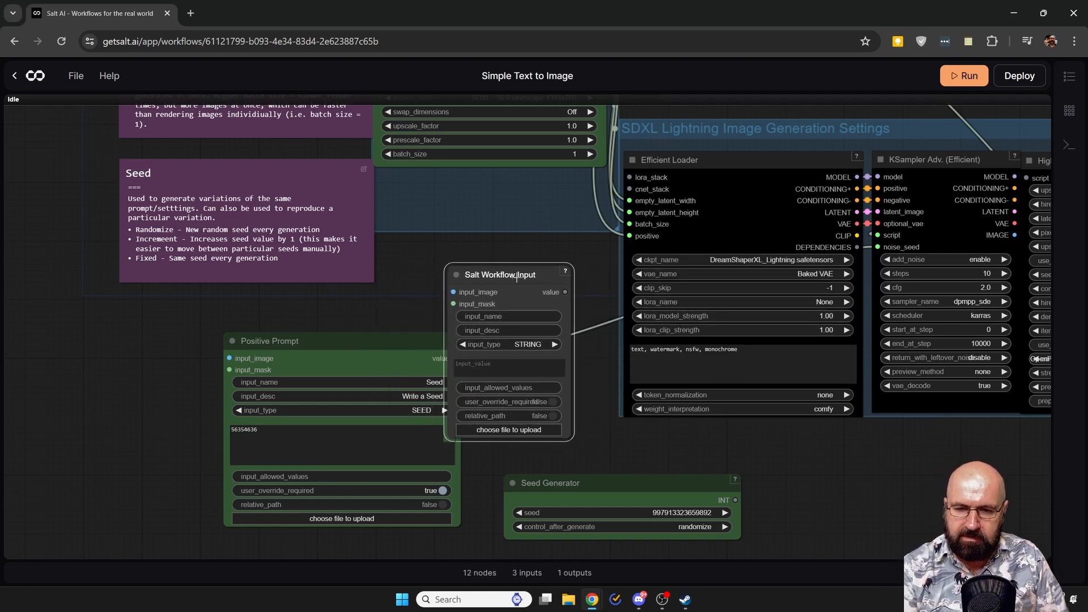
left_click_drag(500, 274, 149, 355)
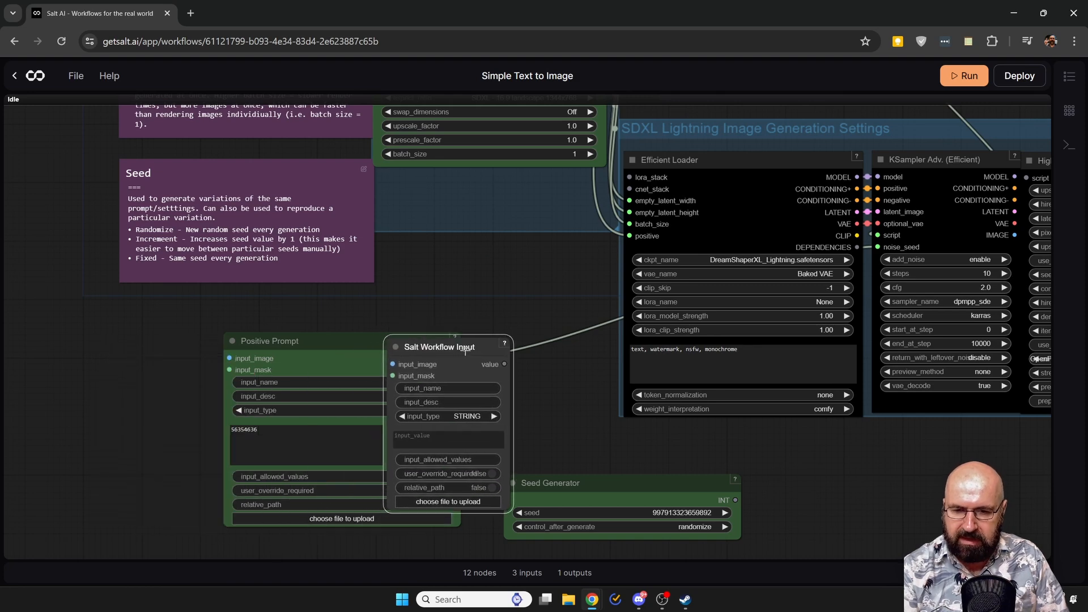
left_click_drag(439, 346, 446, 340)
type("salto")
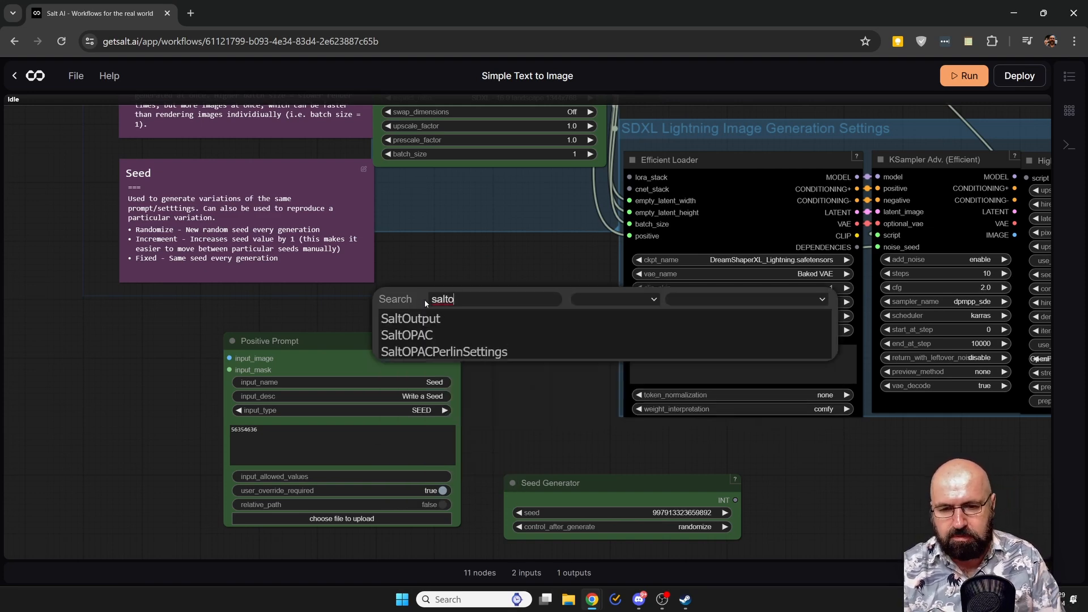
left_click(409, 318)
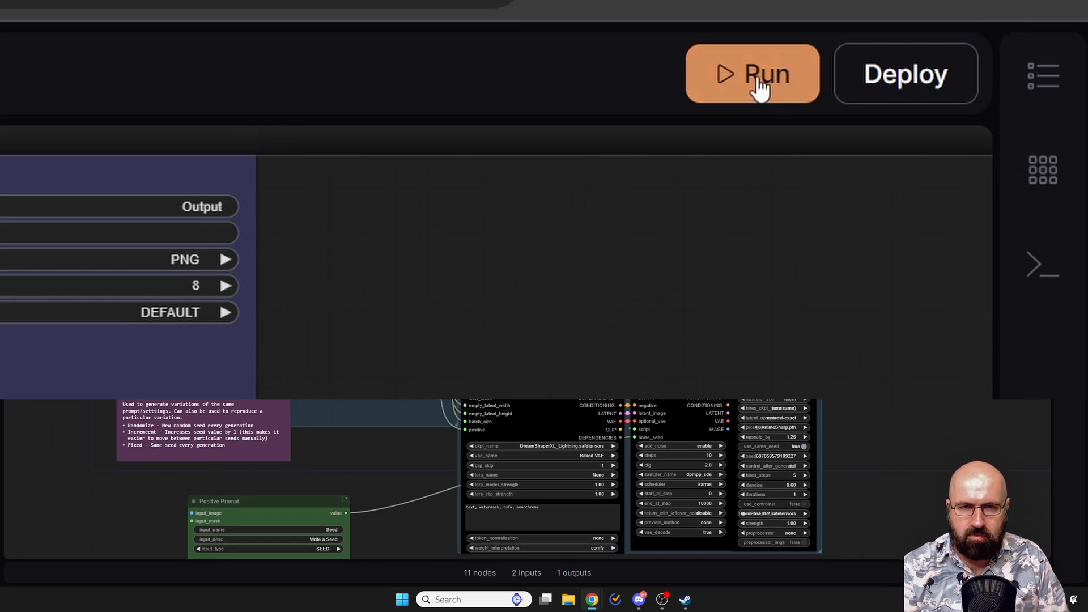
mouse_move(738, 213)
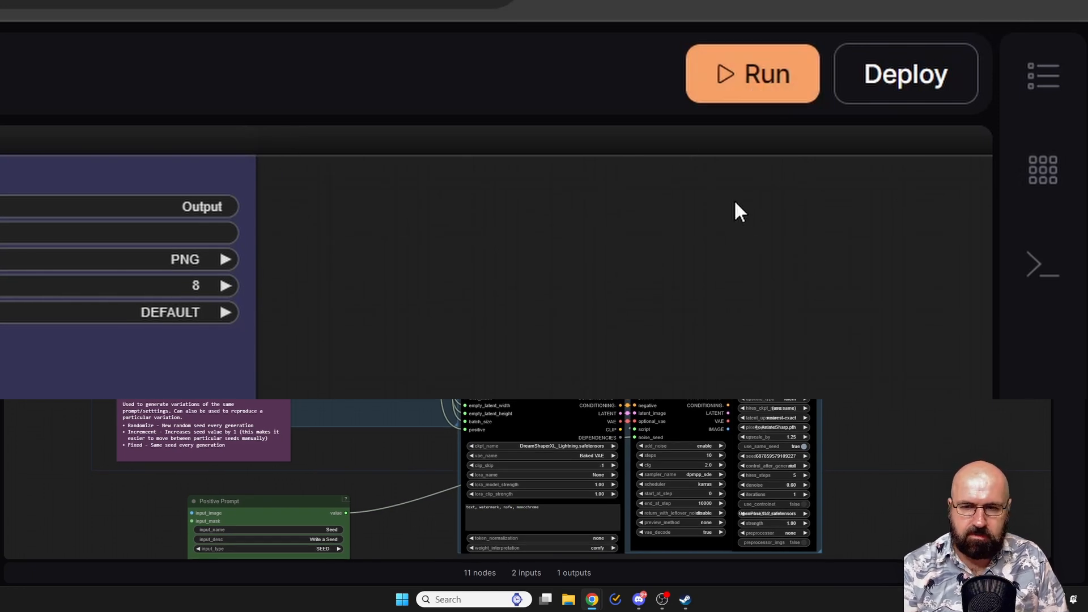
- Queue a run of Simple Text to Image, producing a woman walking through an autumn park
left_click(752, 75)
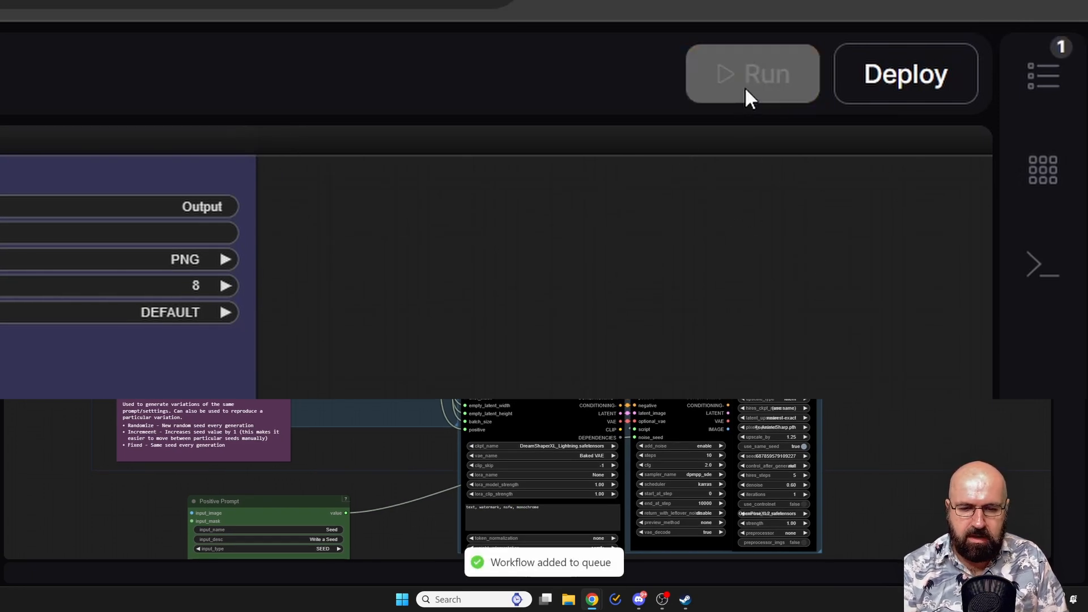
left_click(752, 73)
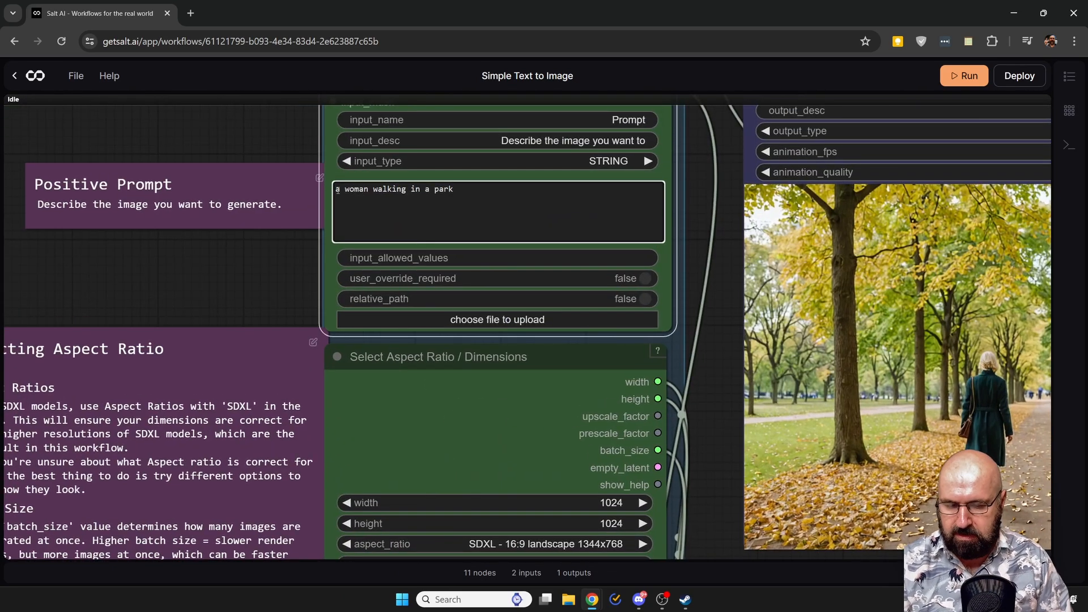
- Prefix the prompt with 'anime style, ' and rerun to get an anime-style park image
type("anime style,")
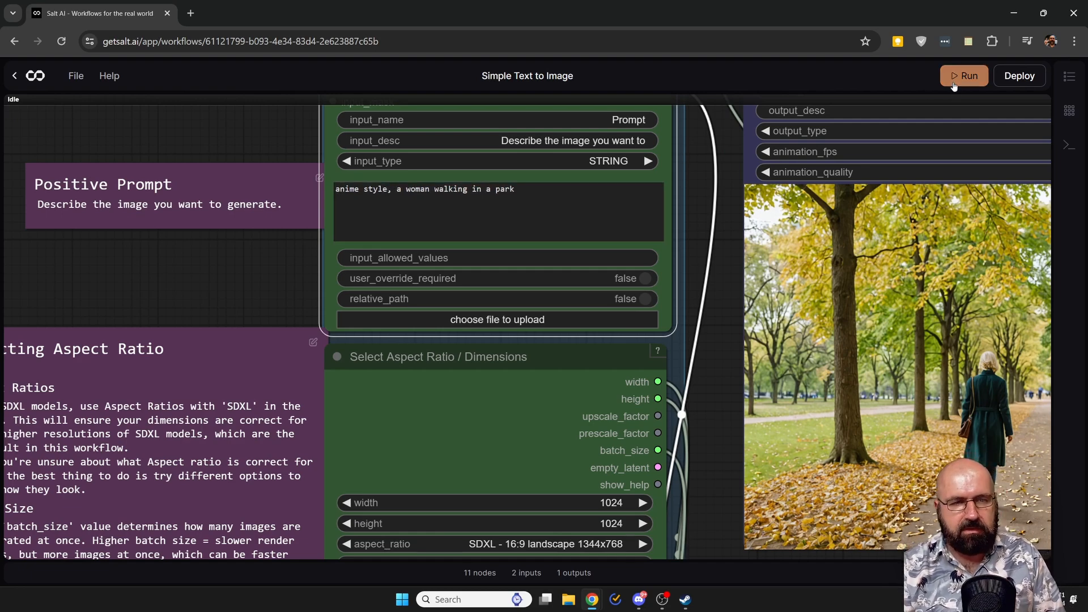
left_click(964, 75)
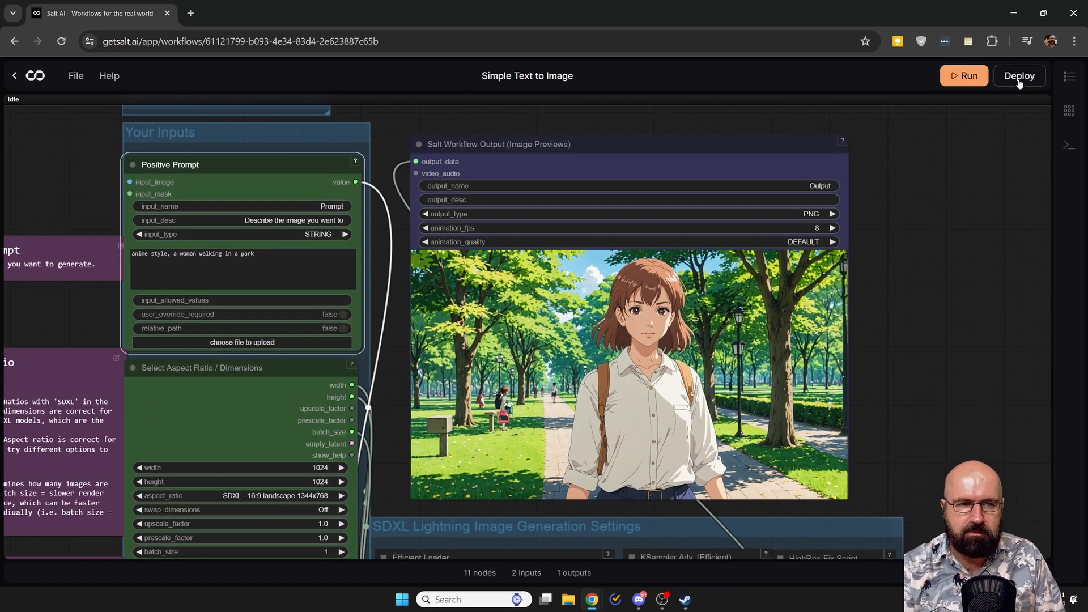
- Bring up the new deployment options for Discord, then dismiss them for now
left_click(1018, 76)
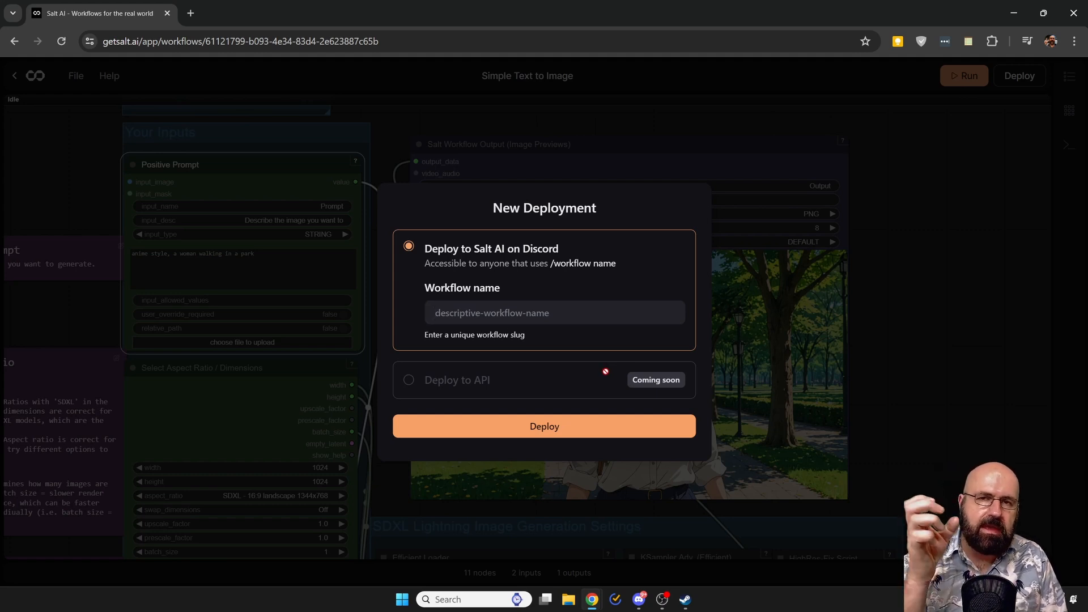
left_click(553, 312)
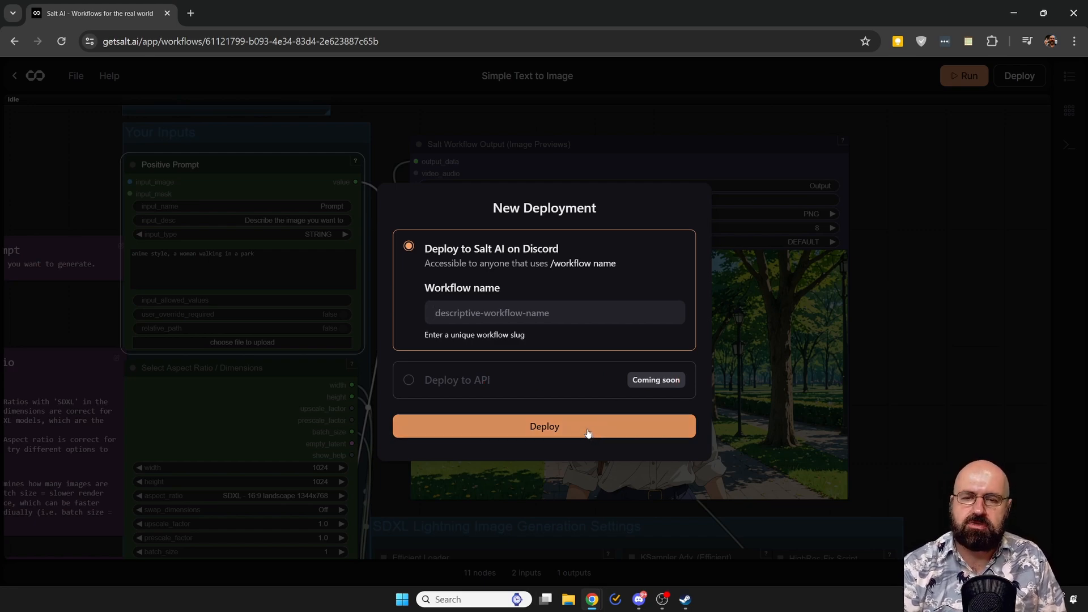
mouse_move(863, 408)
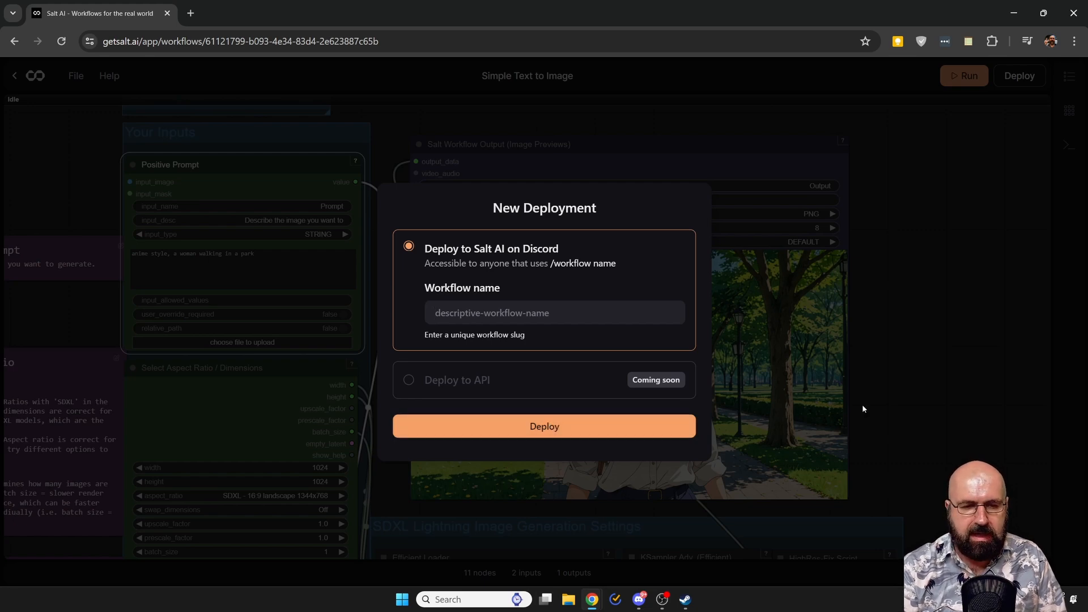
left_click(553, 312)
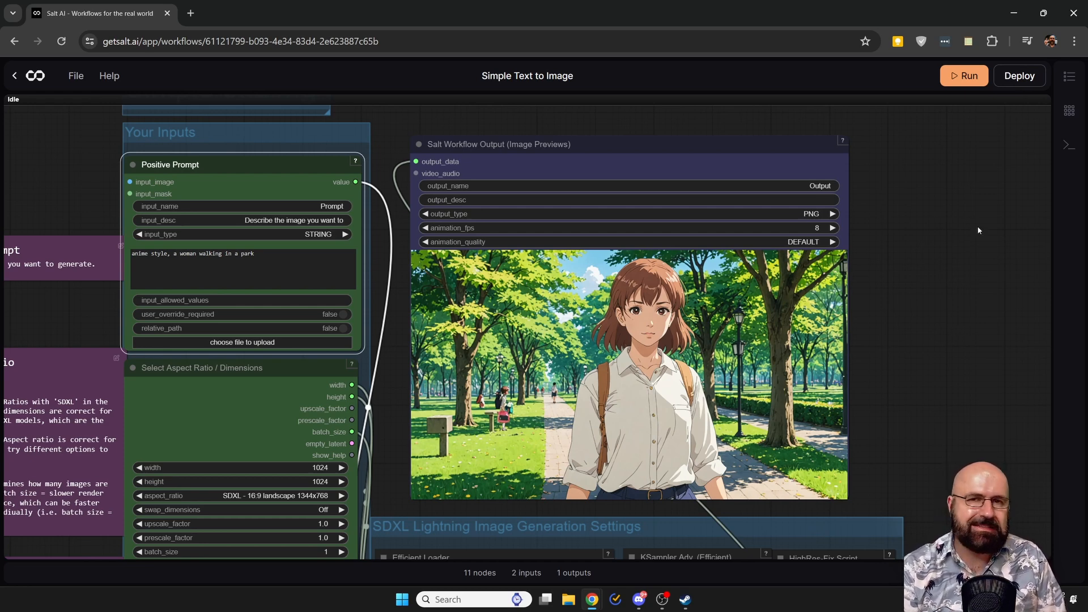
mouse_move(954, 247)
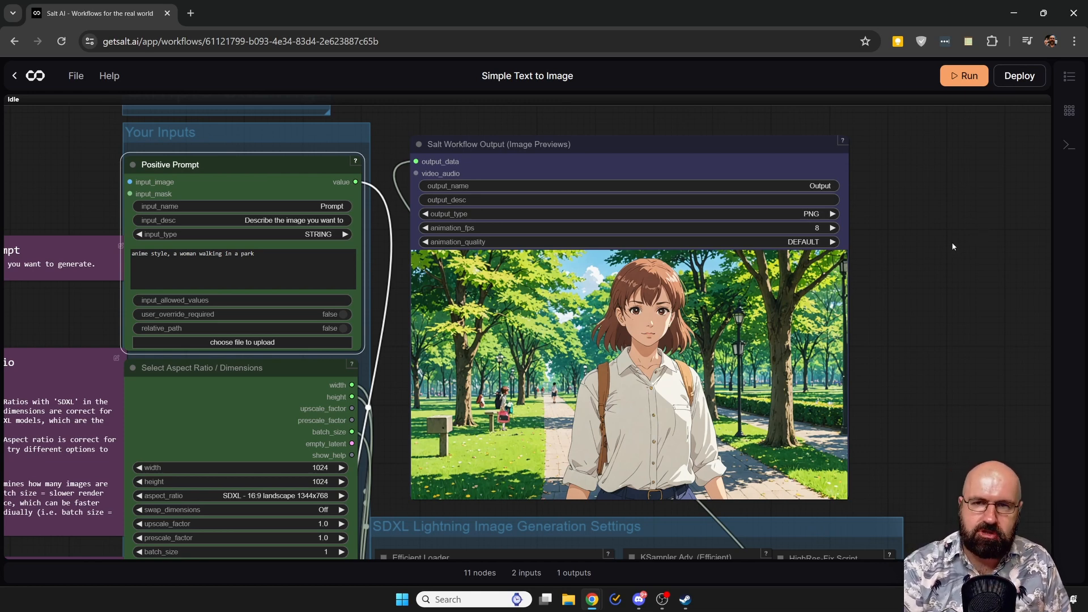
mouse_move(18, 79)
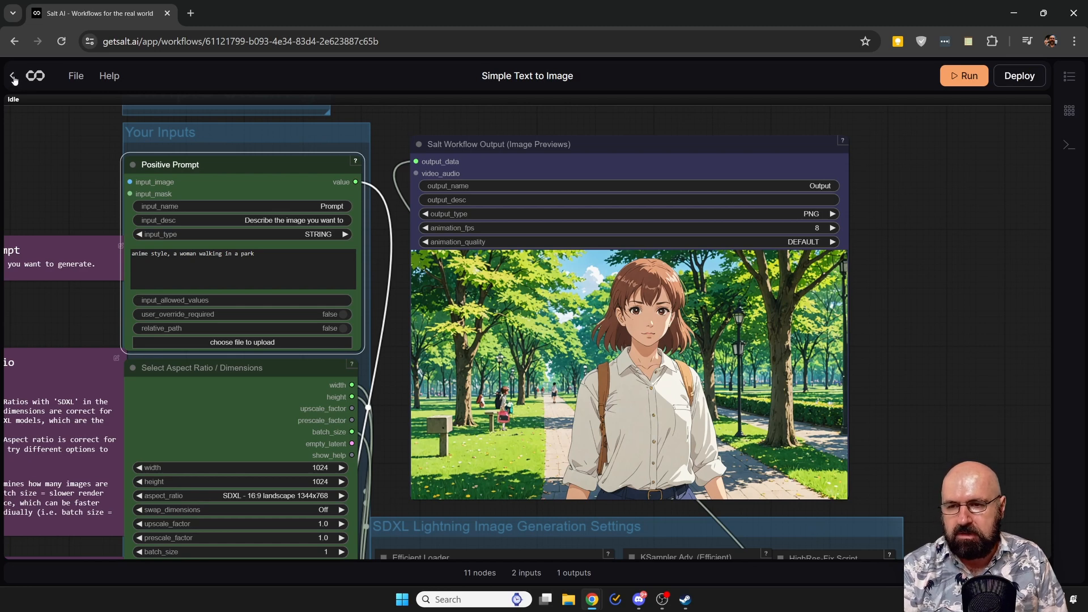
- Show the Deployments page and toggle the test123 Discord deployment off and back on
left_click(12, 77)
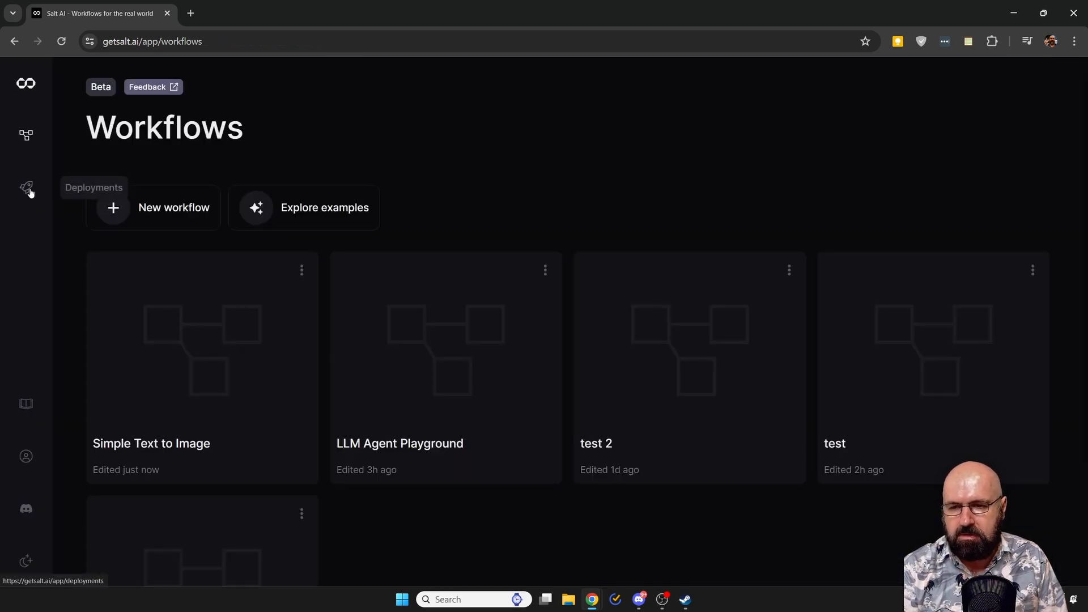
left_click(27, 188)
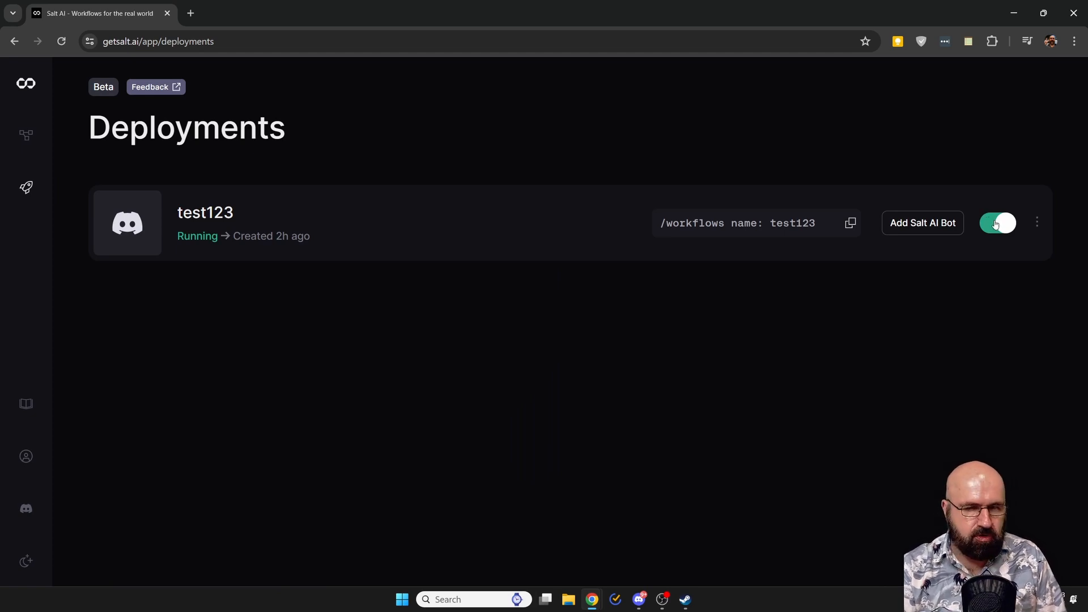
left_click(996, 223)
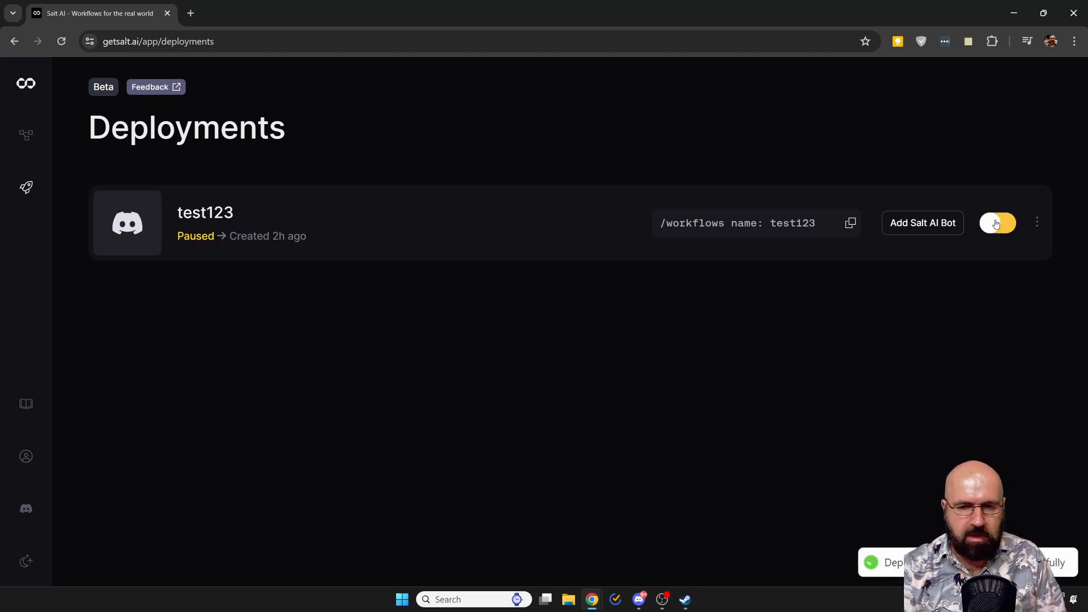
left_click(997, 222)
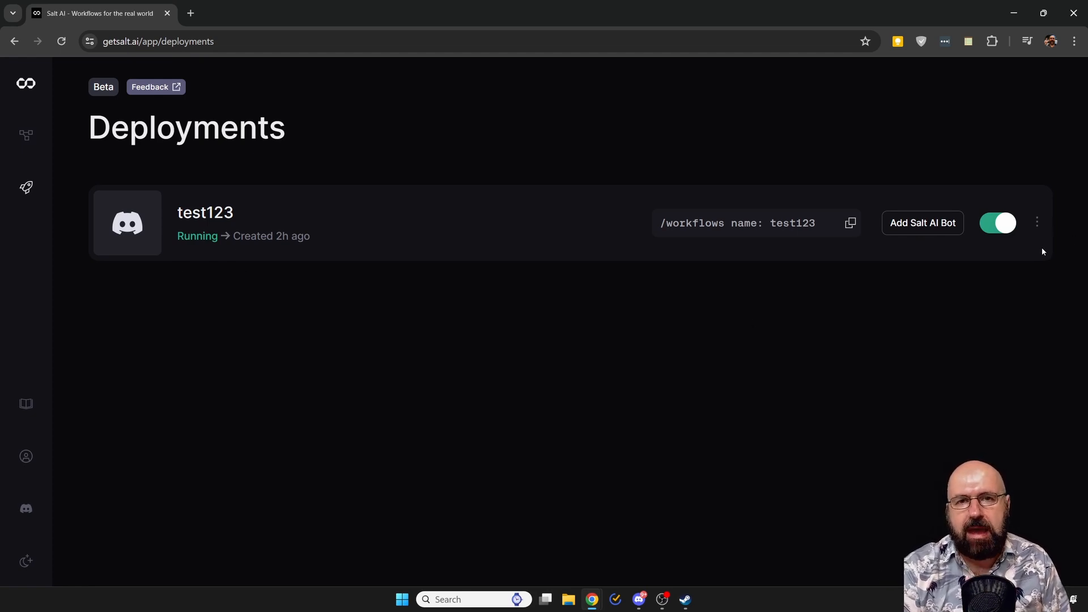
- View the more-options menu for the test123 deployment, then dismiss it
left_click(1037, 223)
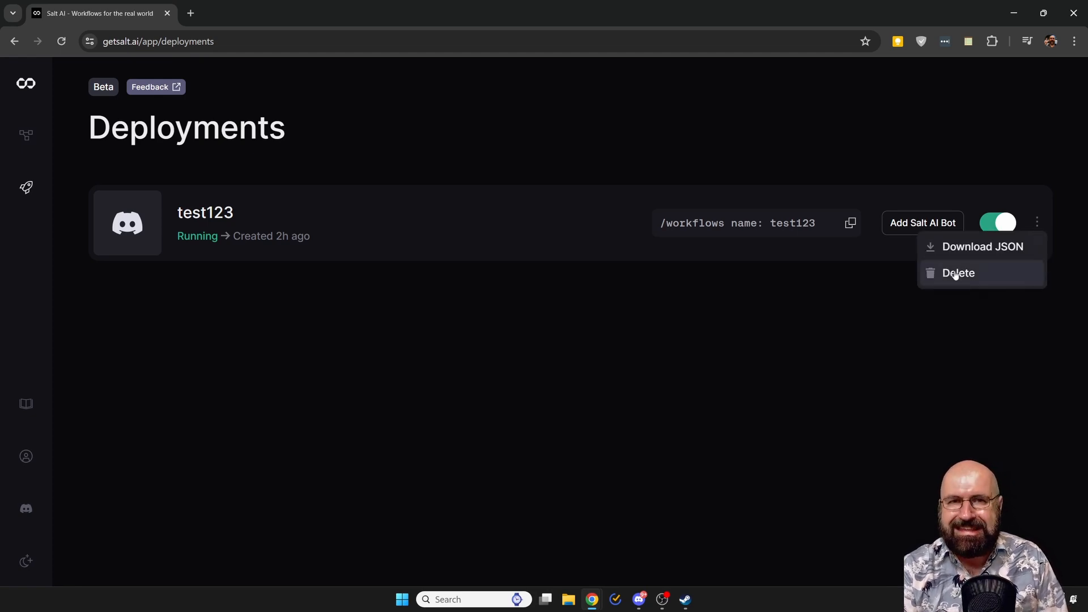
mouse_move(964, 251)
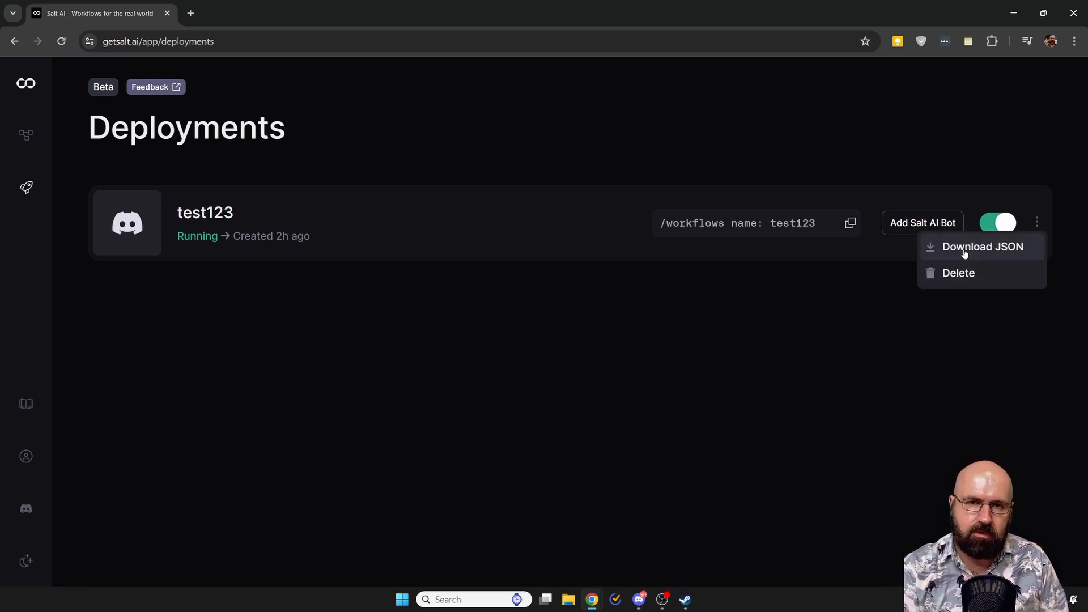
mouse_move(971, 287)
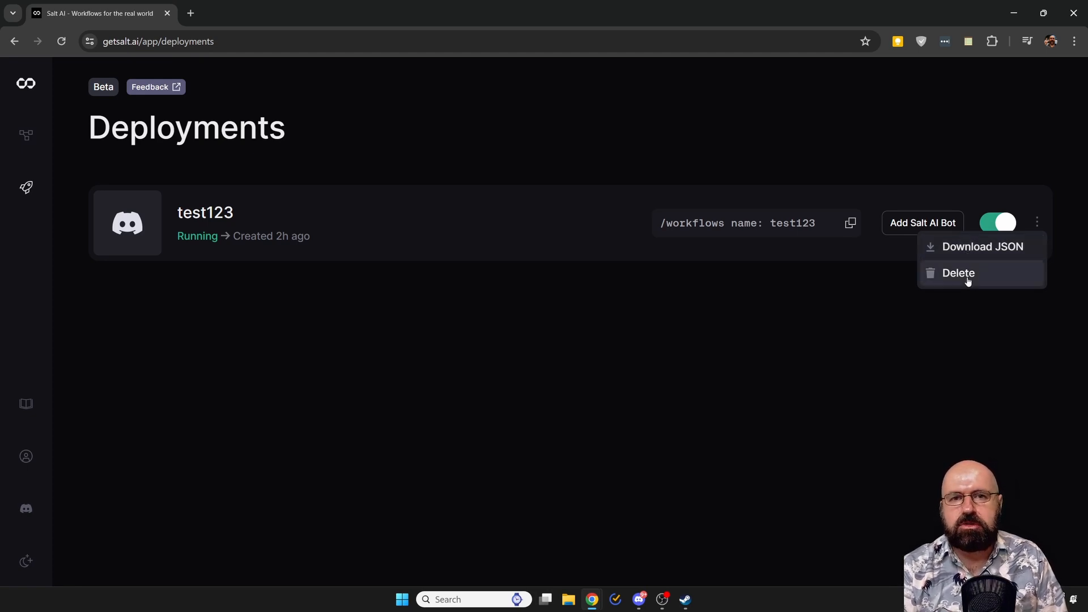
mouse_move(779, 312)
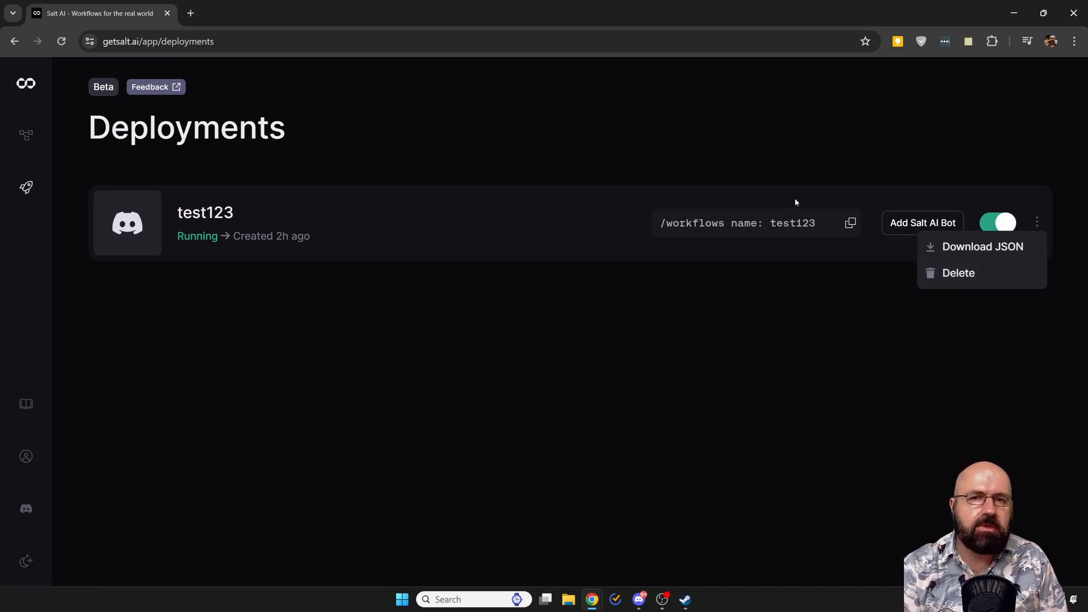
left_click(742, 167)
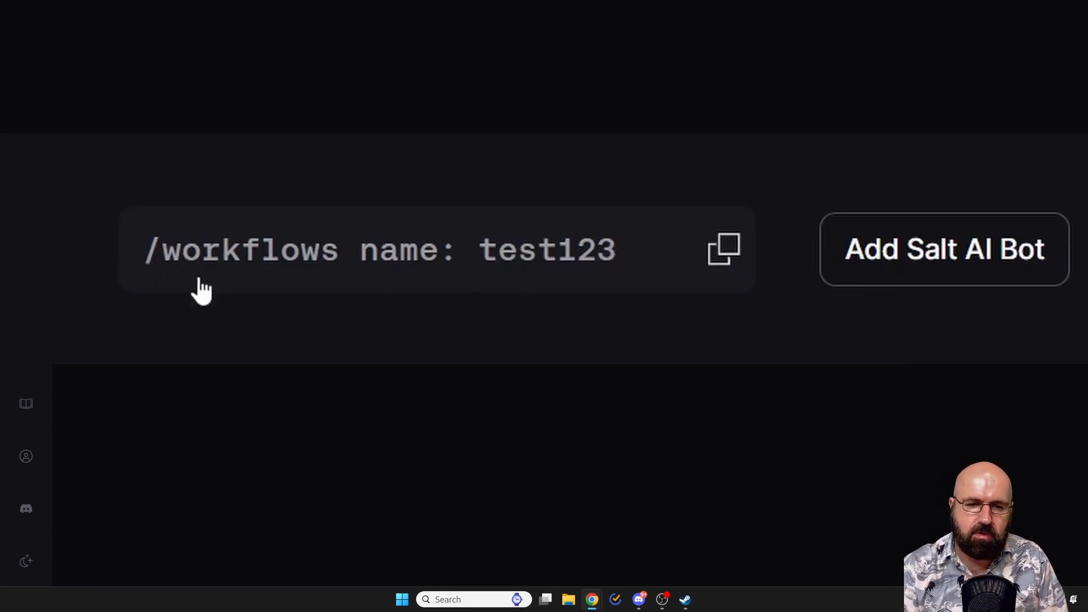
mouse_move(347, 332)
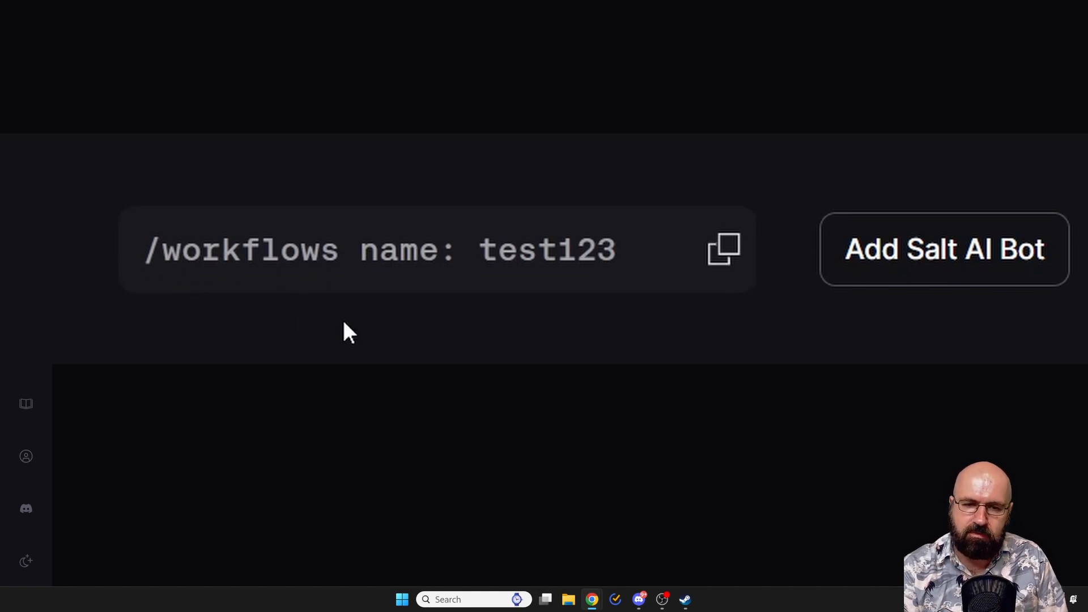
mouse_move(723, 250)
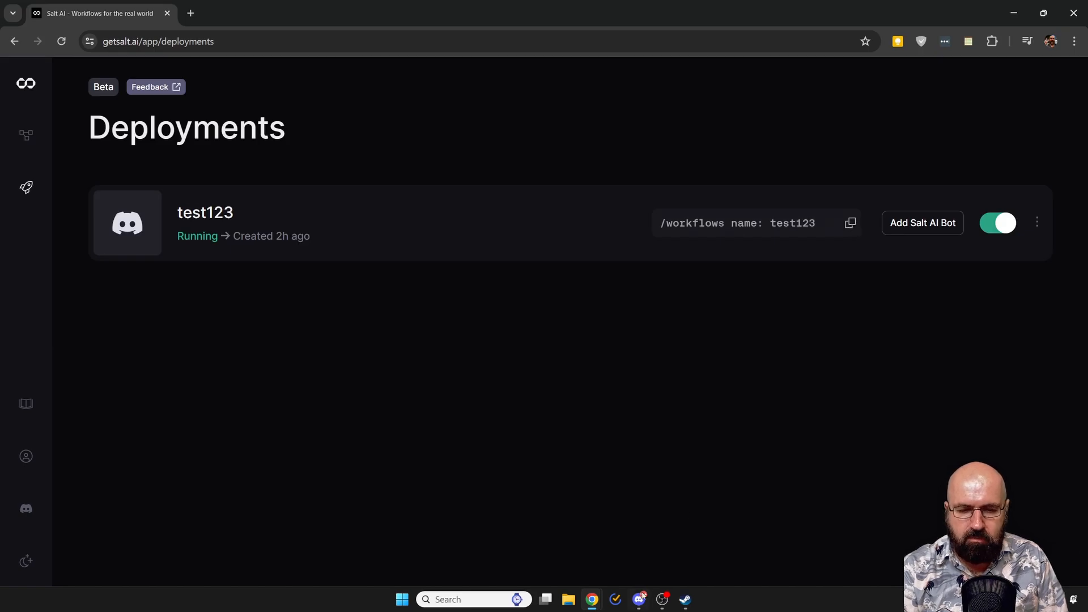
- Switch to Discord and start running the test123 workflow from the bot's message
left_click(639, 605)
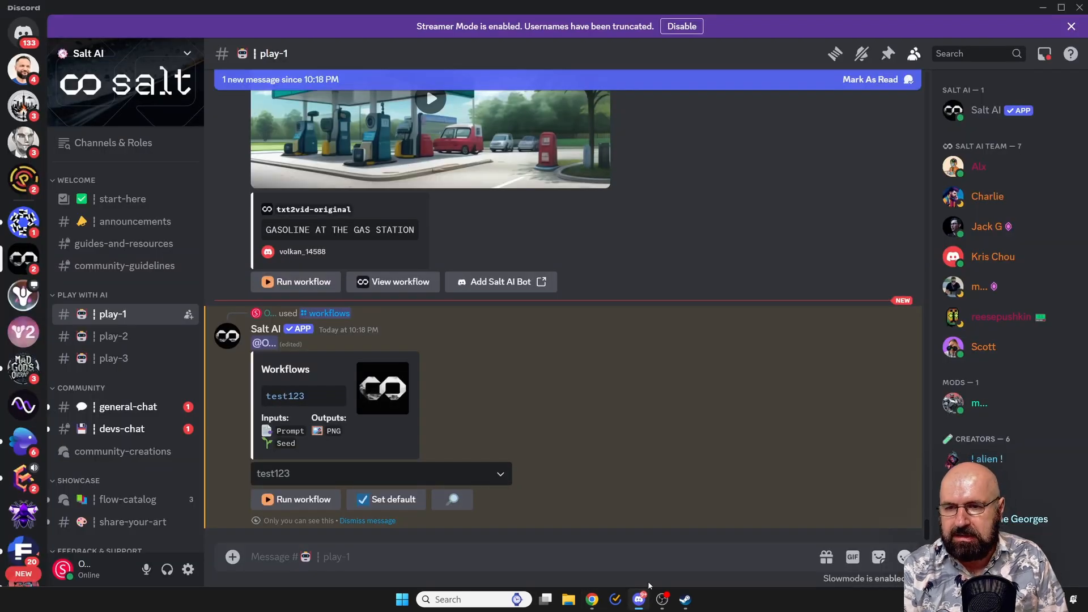
mouse_move(646, 575)
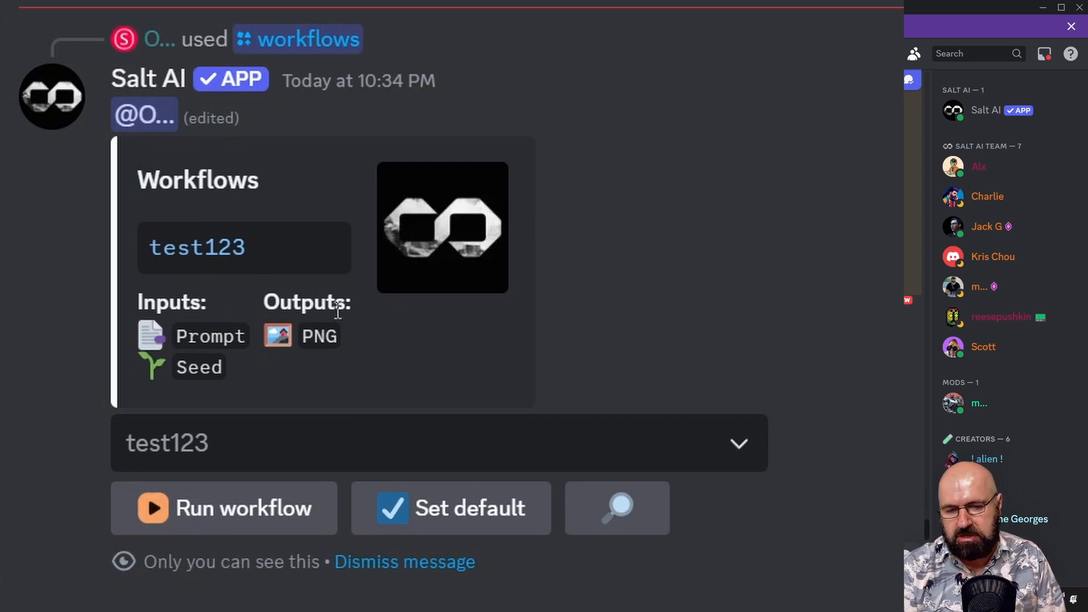
mouse_move(222, 507)
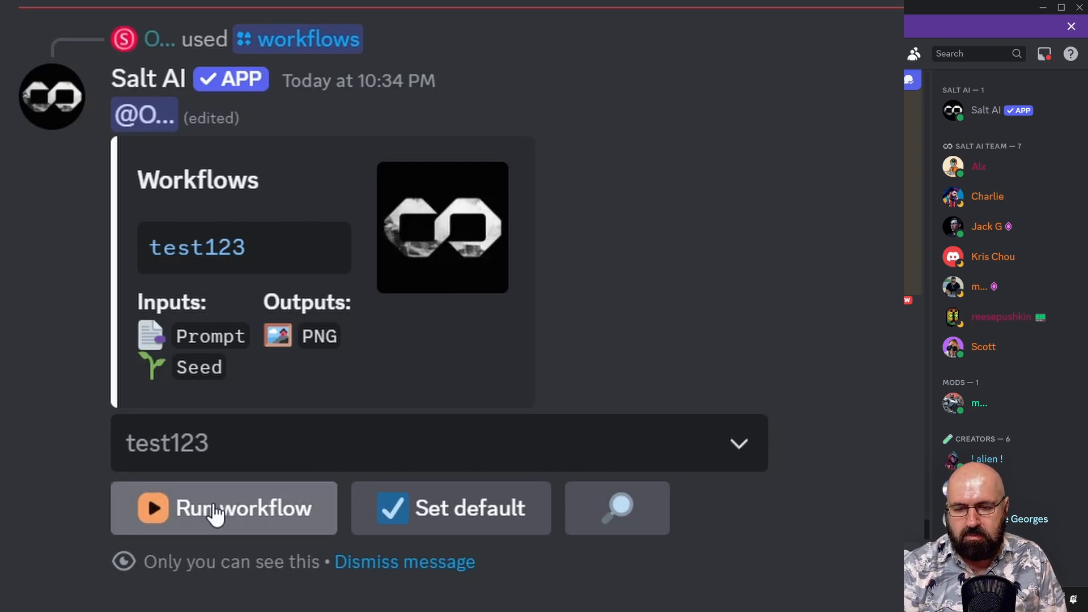
left_click(224, 507)
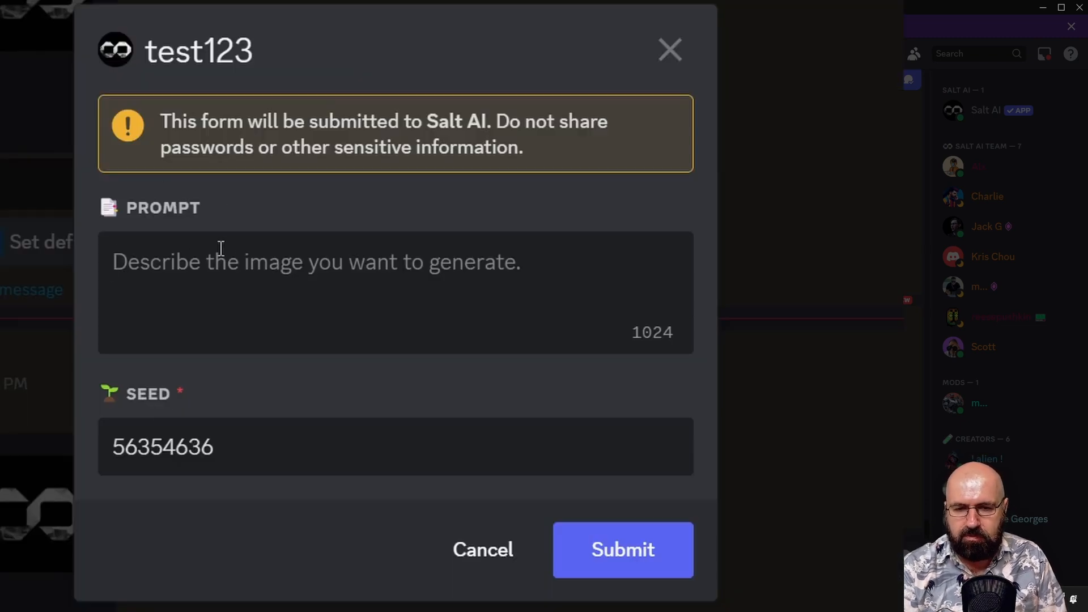
mouse_move(353, 273)
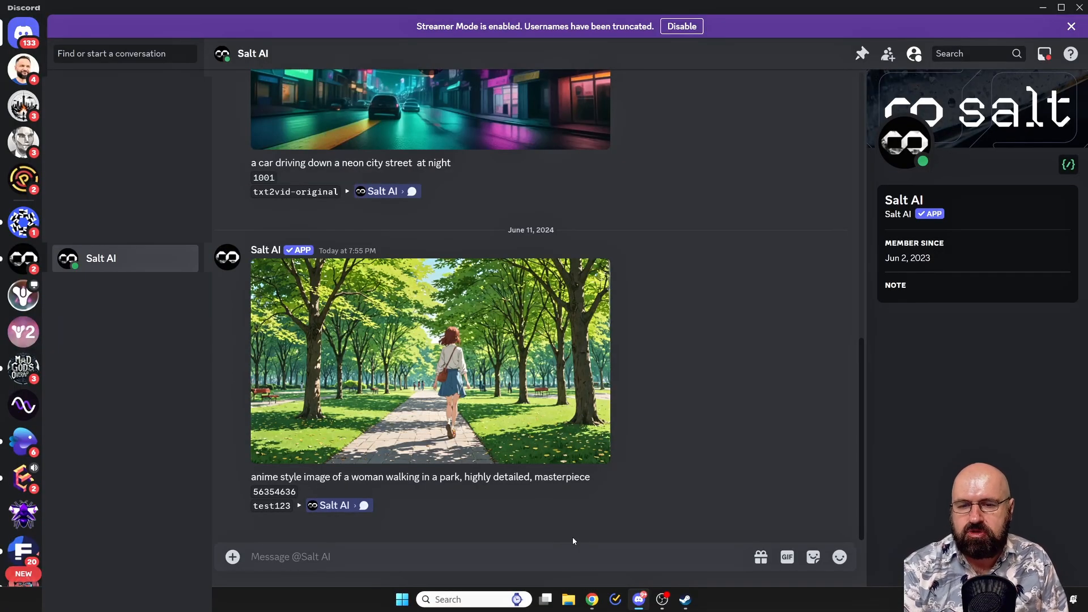
left_click(290, 556)
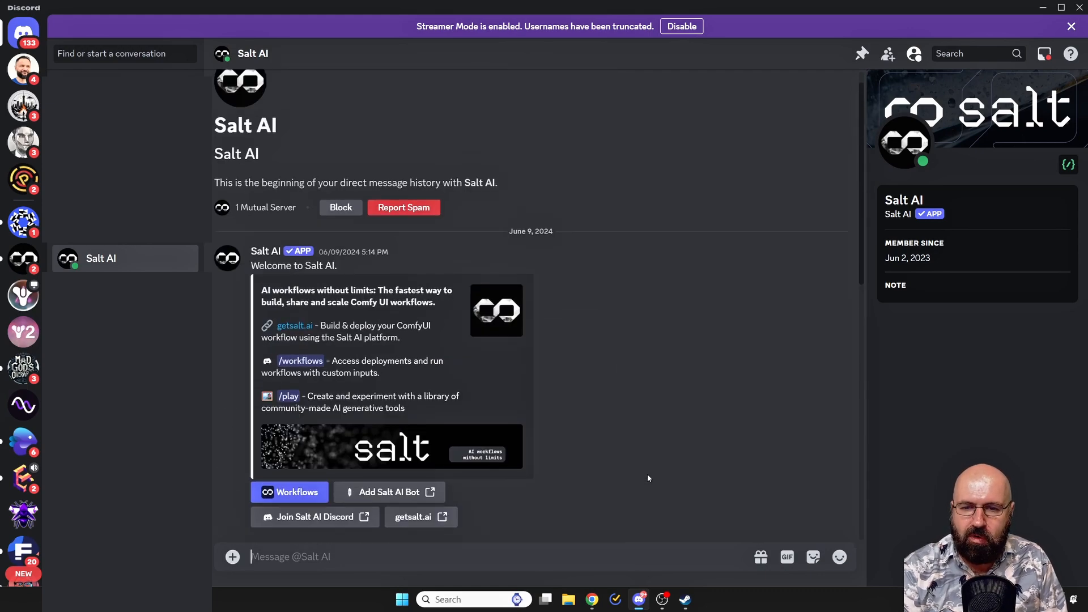
scroll("down", 3)
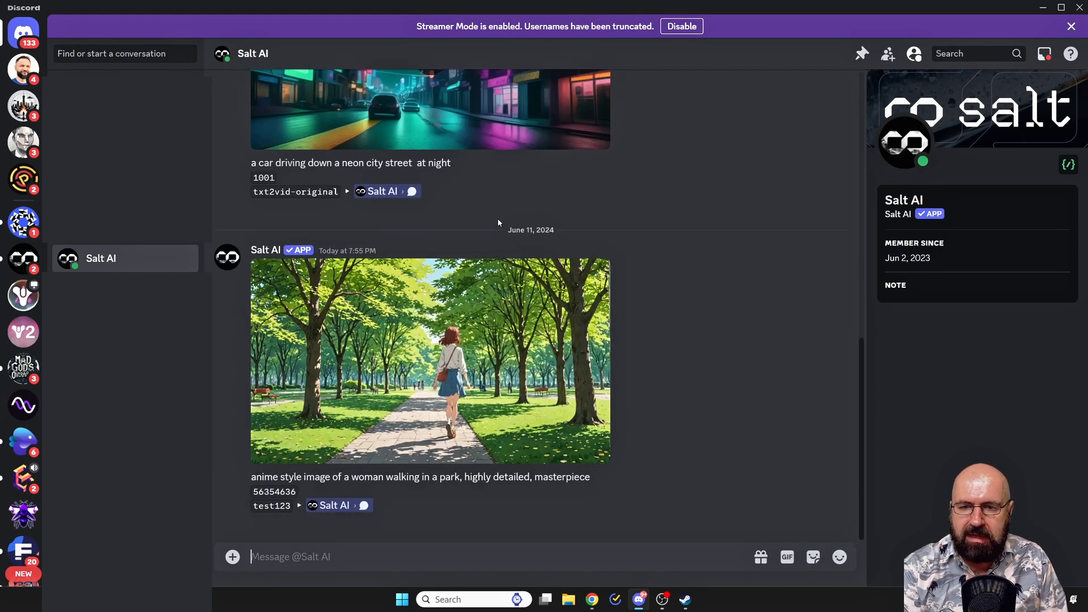
left_click(430, 361)
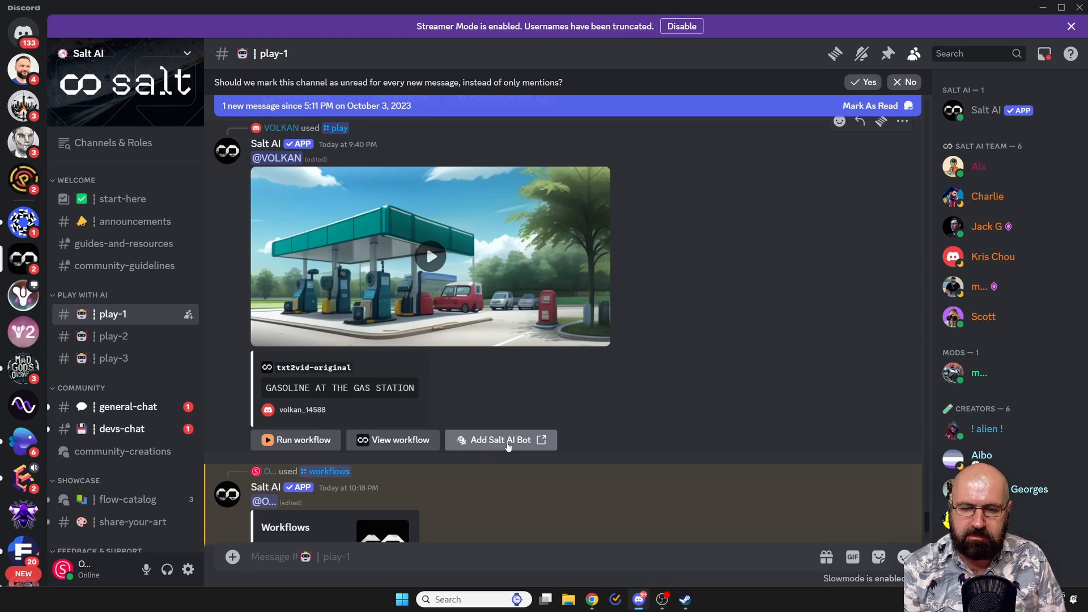
- Bring up the Salt AI app dialog in play-1 offering Try it Now or Add to Server
left_click(500, 439)
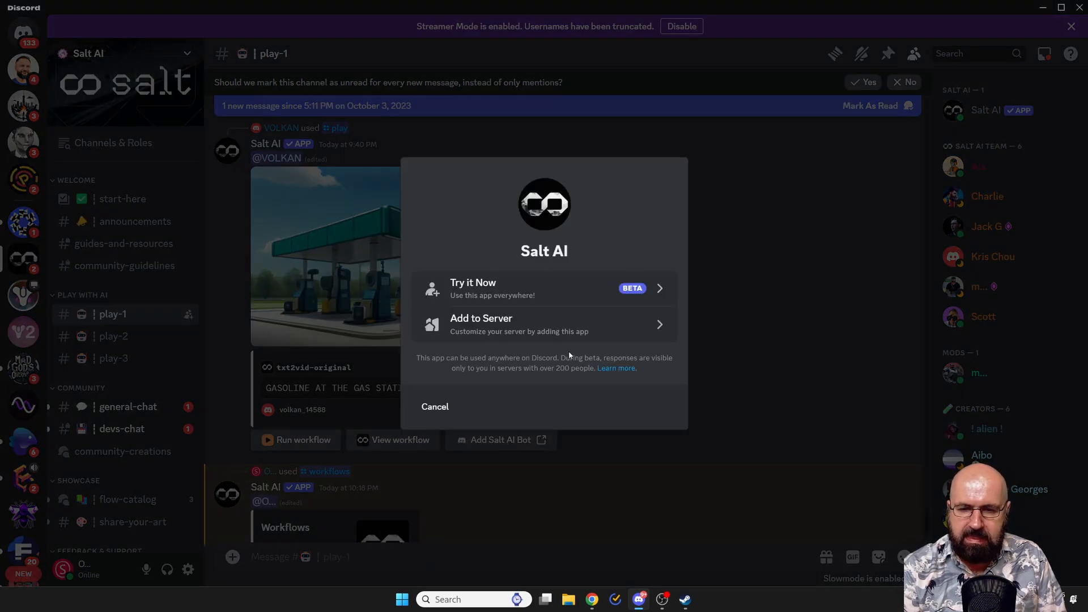
mouse_move(472, 326)
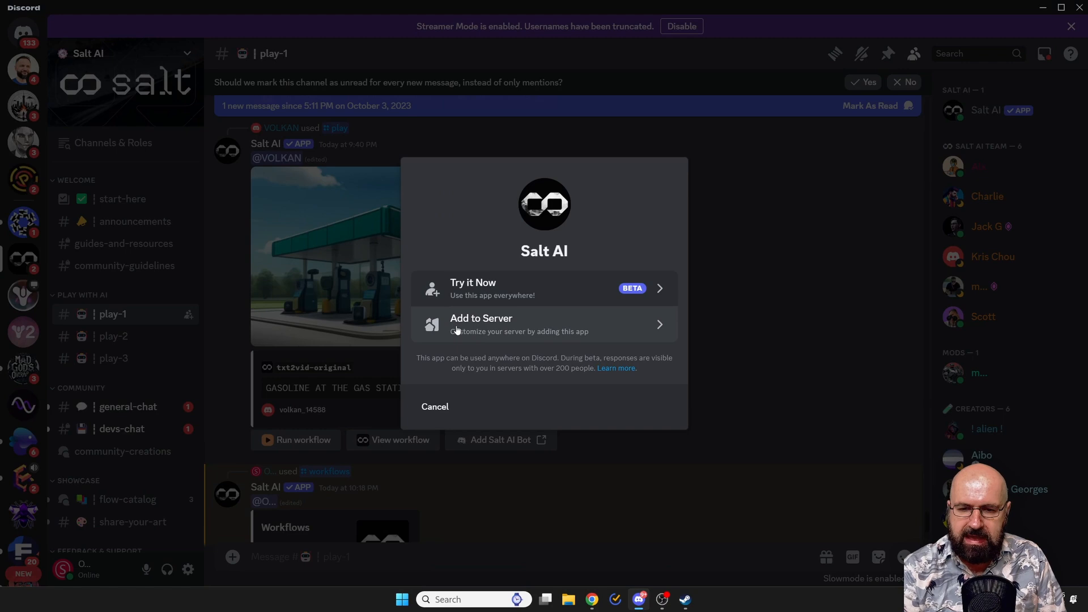
mouse_move(648, 331)
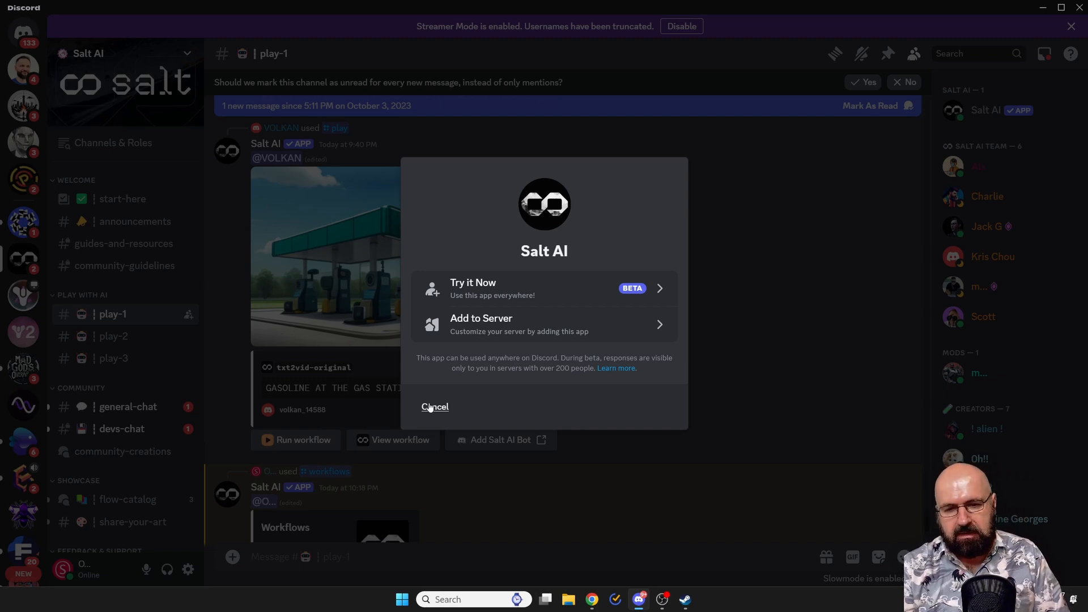
mouse_move(618, 330)
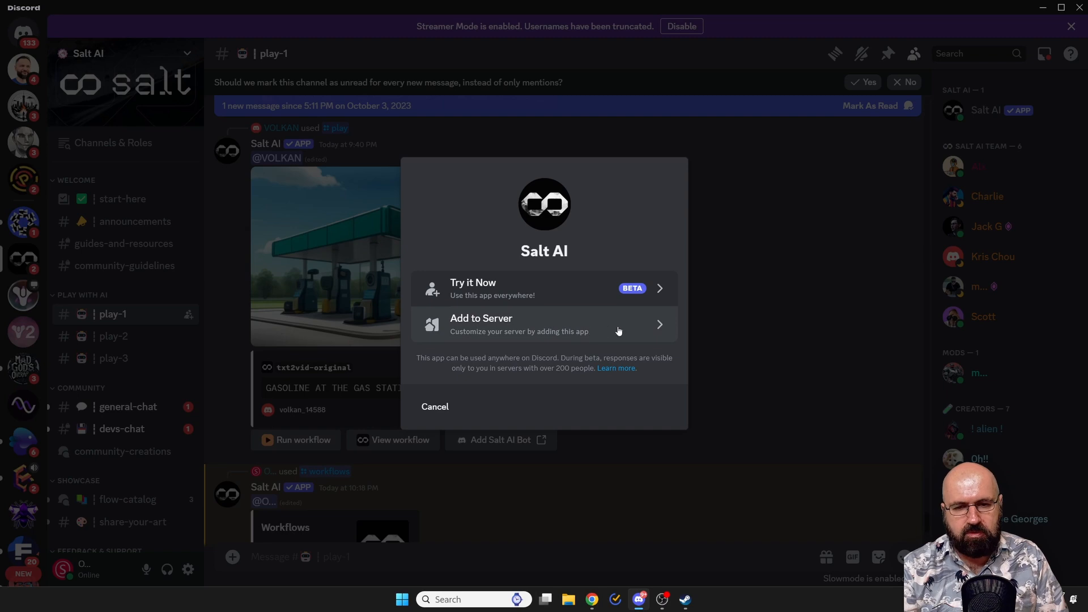
mouse_move(631, 327)
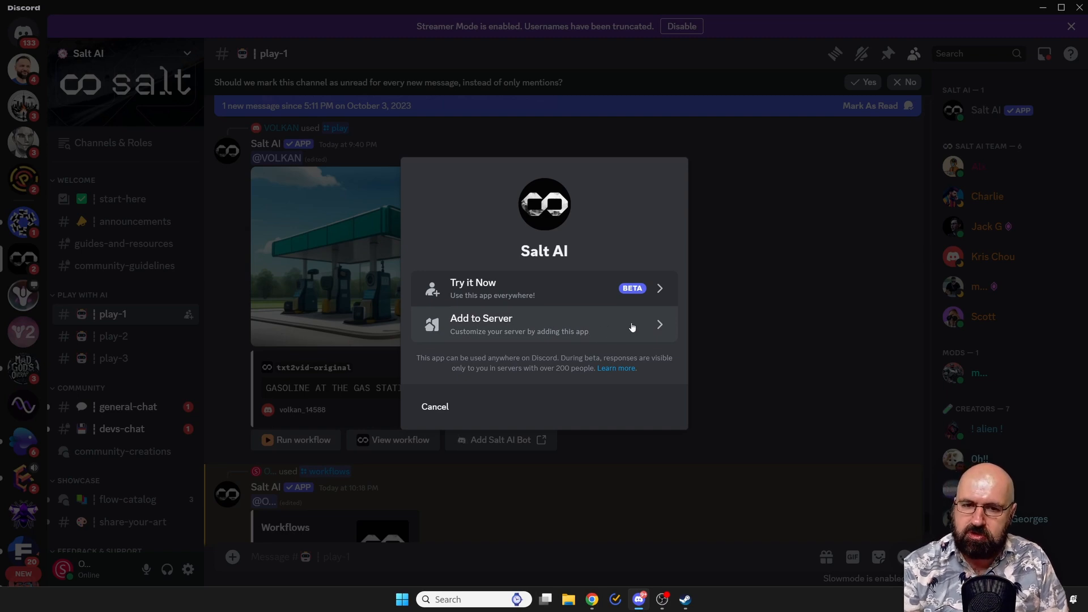